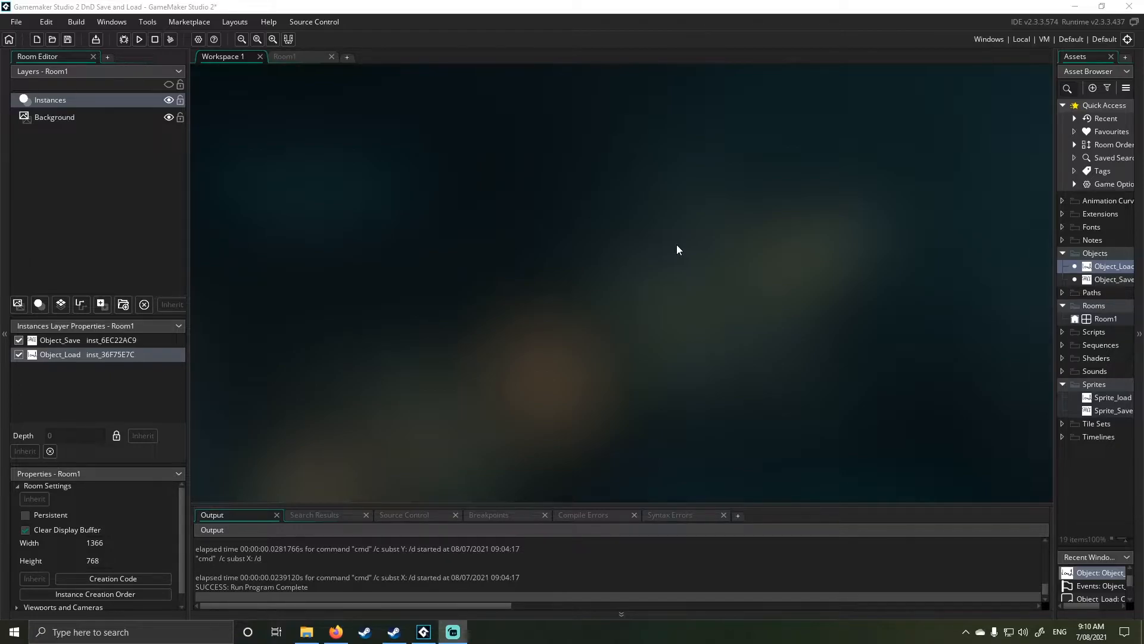
pyautogui.moveTo(645, 266)
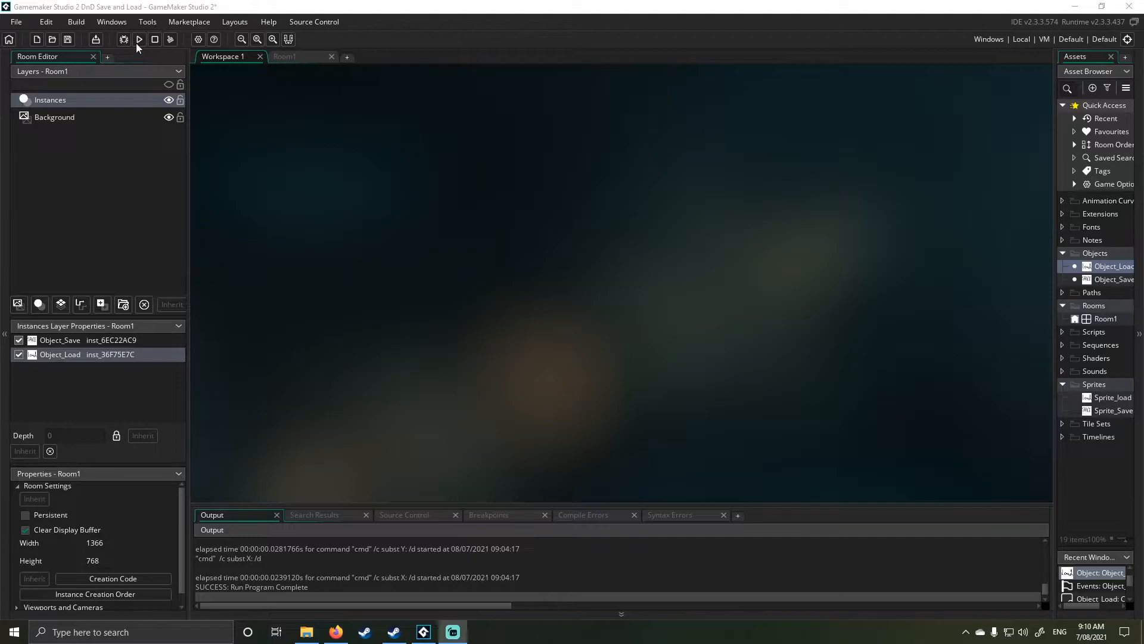
# - Run the game, save to text.txt, inspect the saved numbers in Notepad, then load them as dots
pyautogui.click(138, 39)
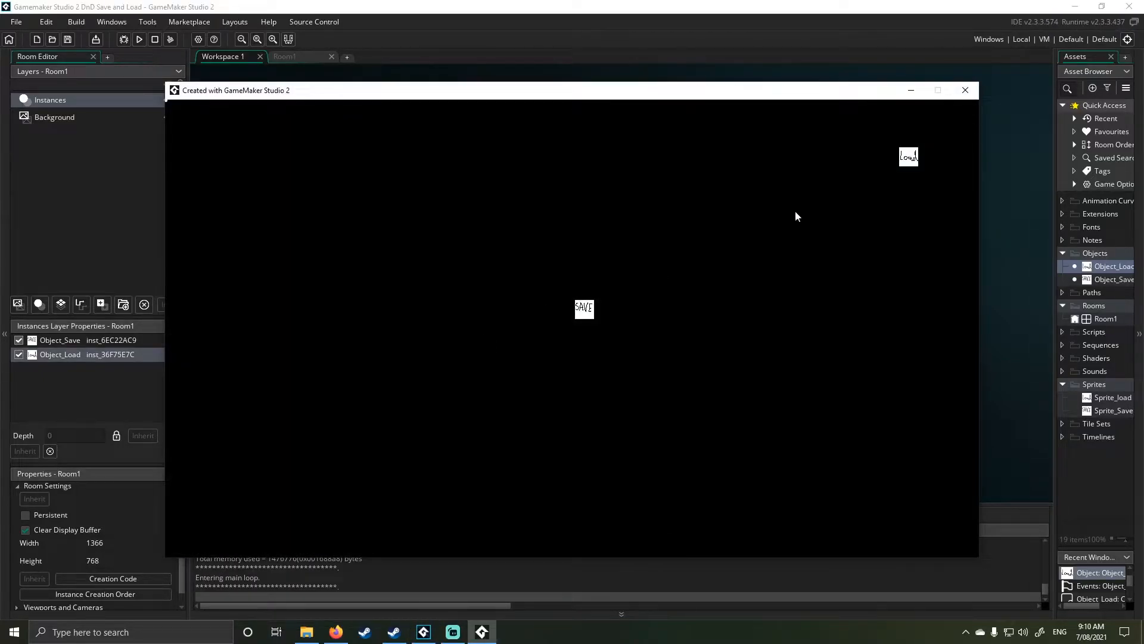
pyautogui.moveTo(908, 165)
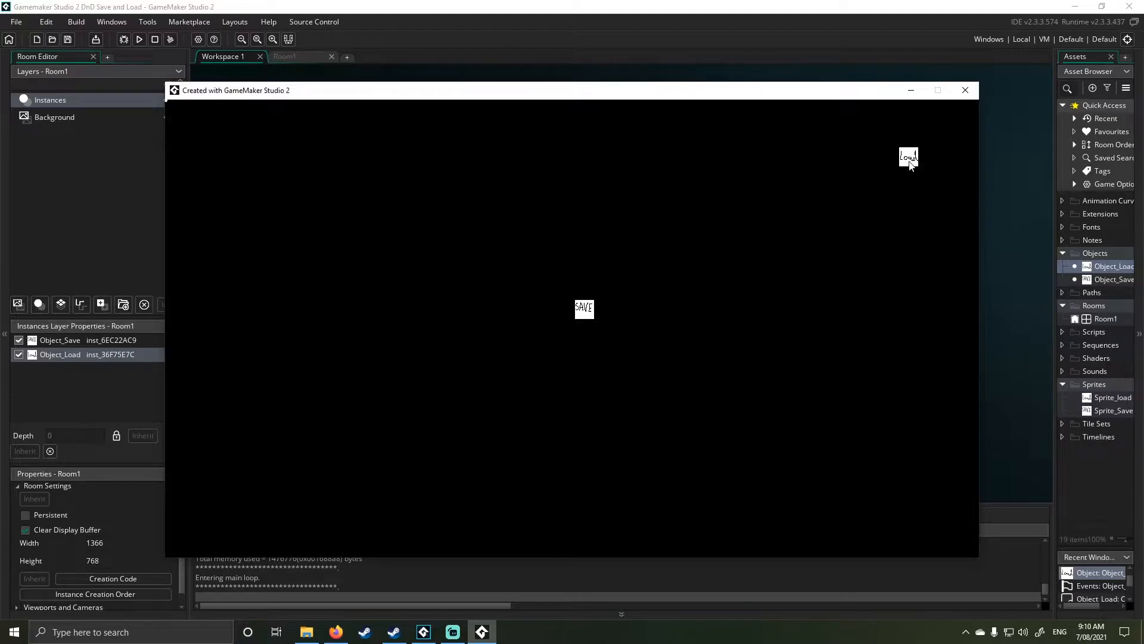
pyautogui.moveTo(550, 357)
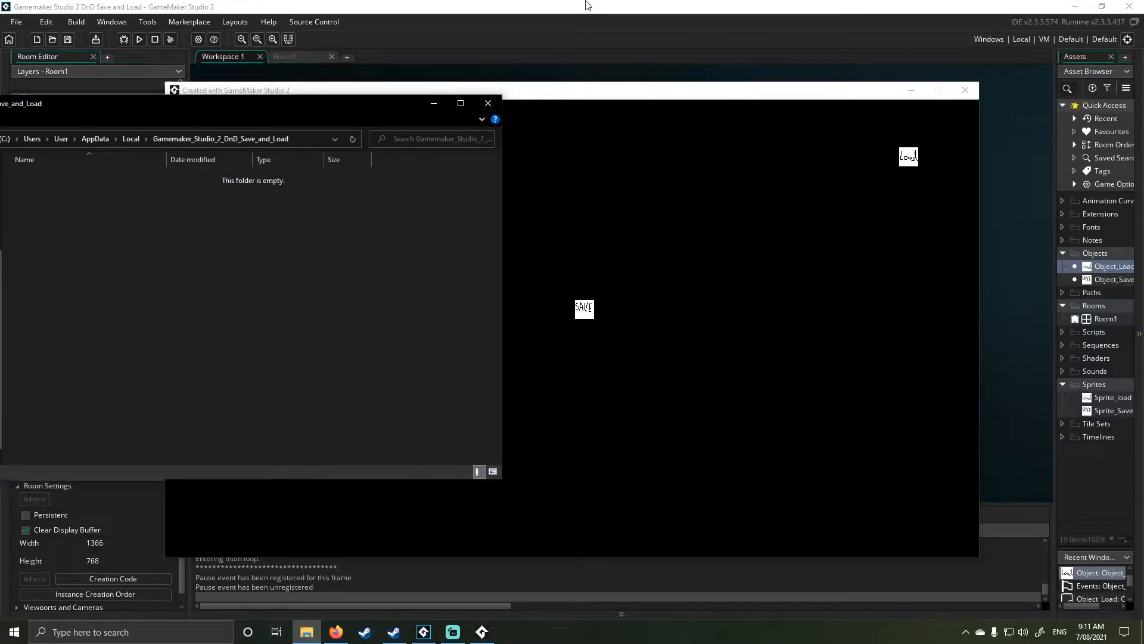
pyautogui.click(487, 102)
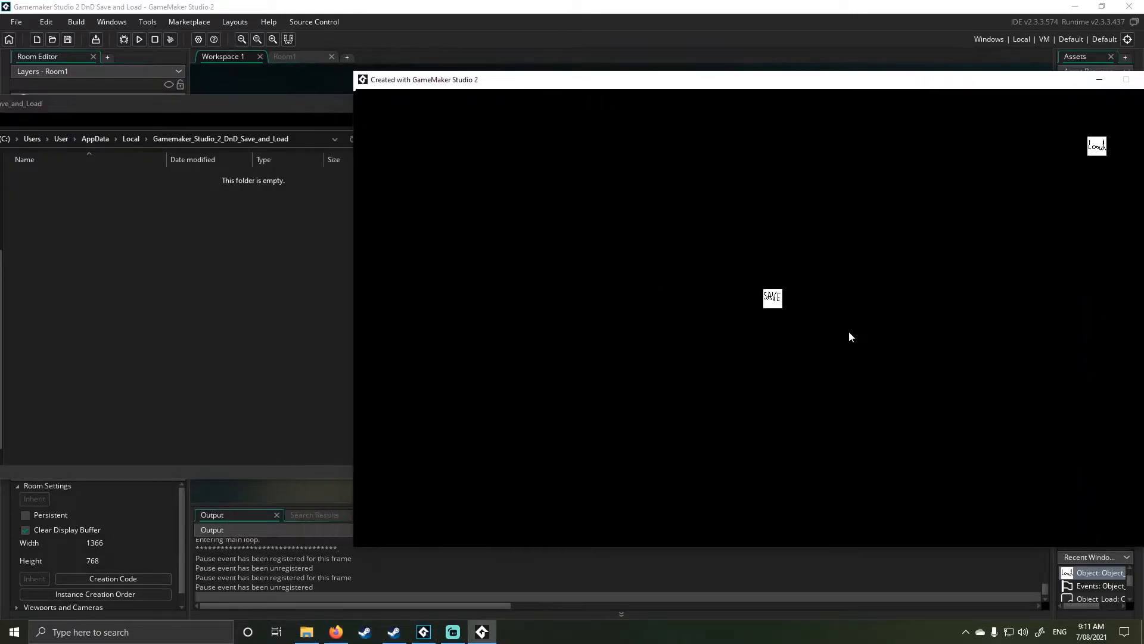
pyautogui.click(772, 297)
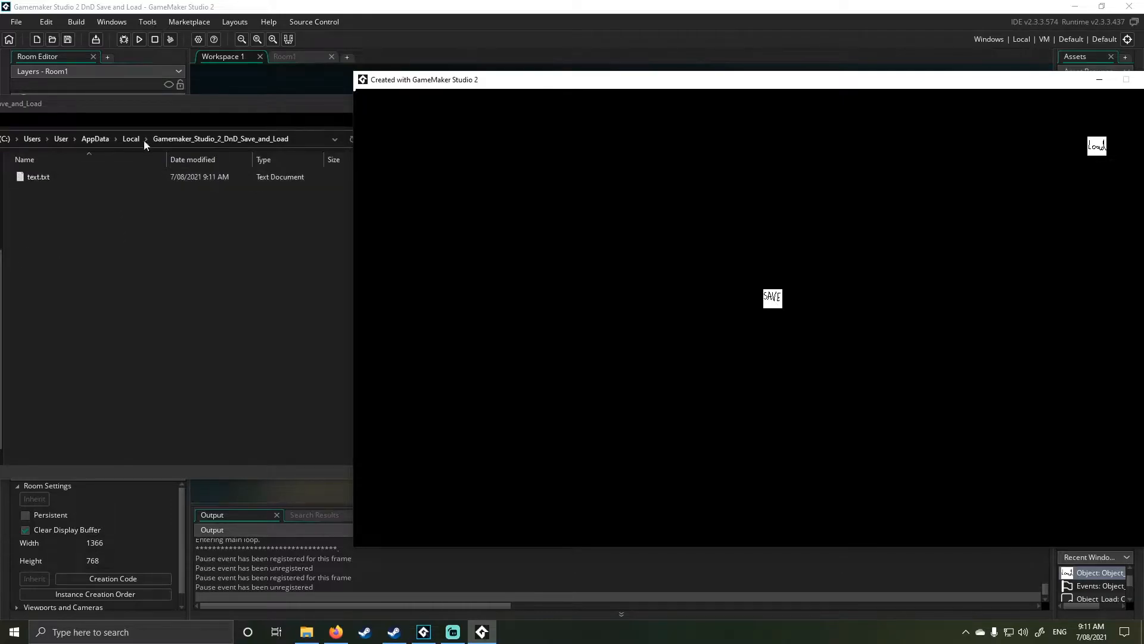
pyautogui.doubleClick(38, 176)
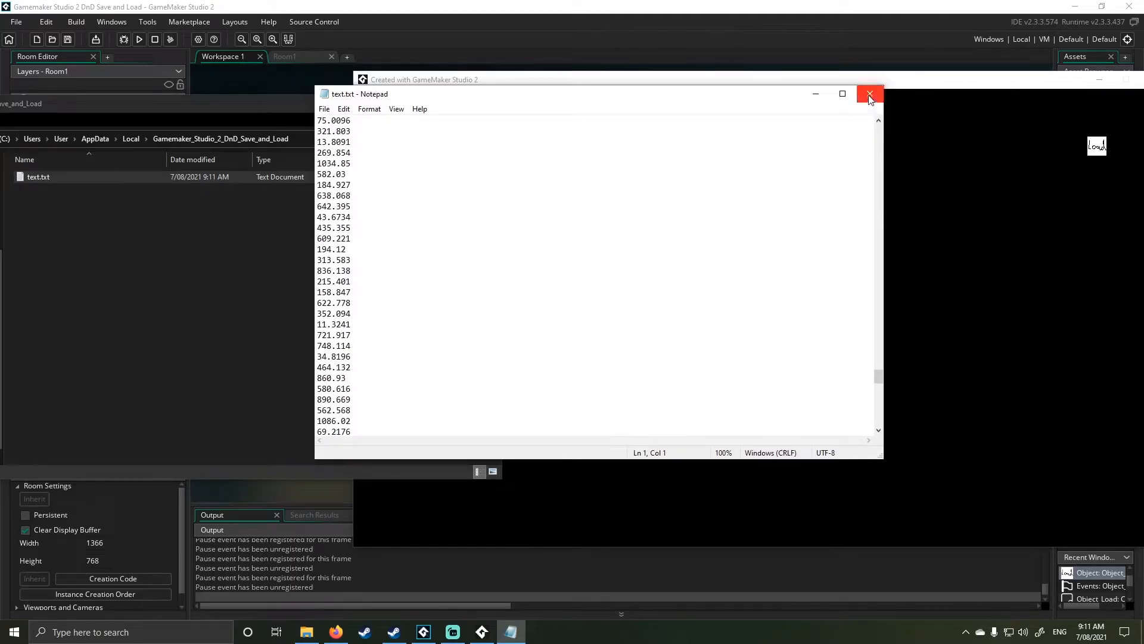
pyautogui.click(869, 93)
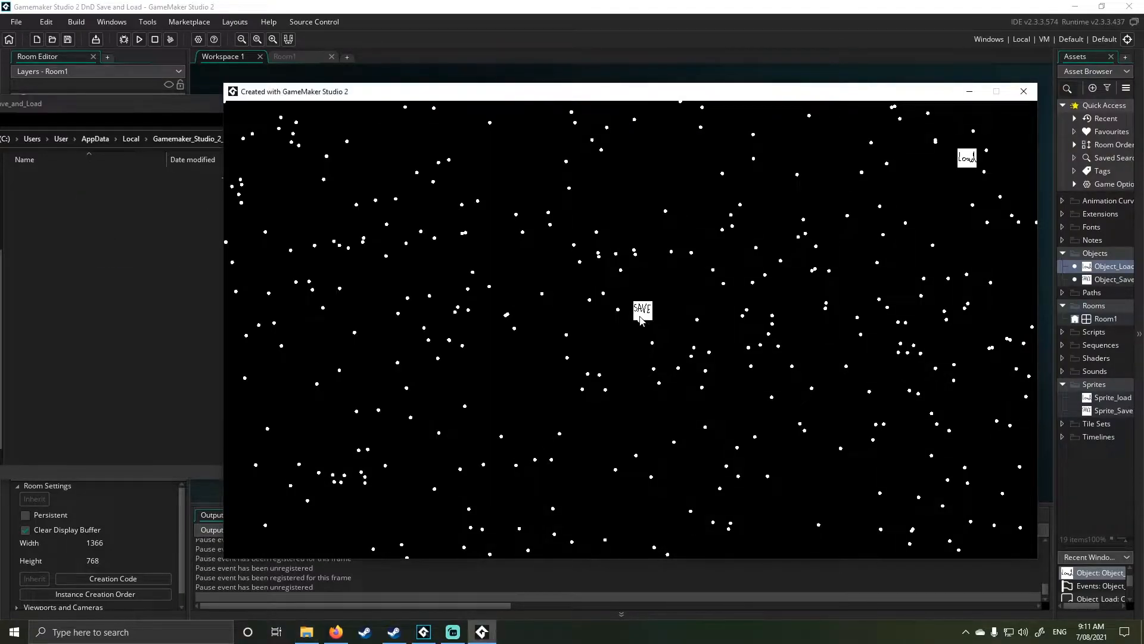
pyautogui.click(642, 309)
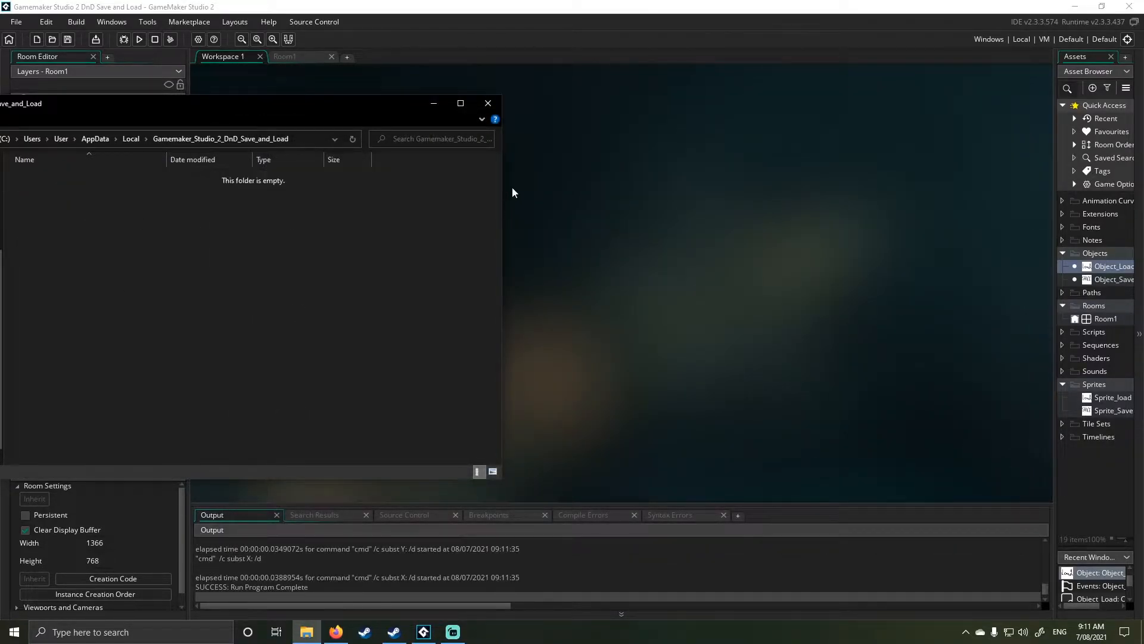
# - Close the File Explorer window showing the project's AppData save folder
pyautogui.click(487, 104)
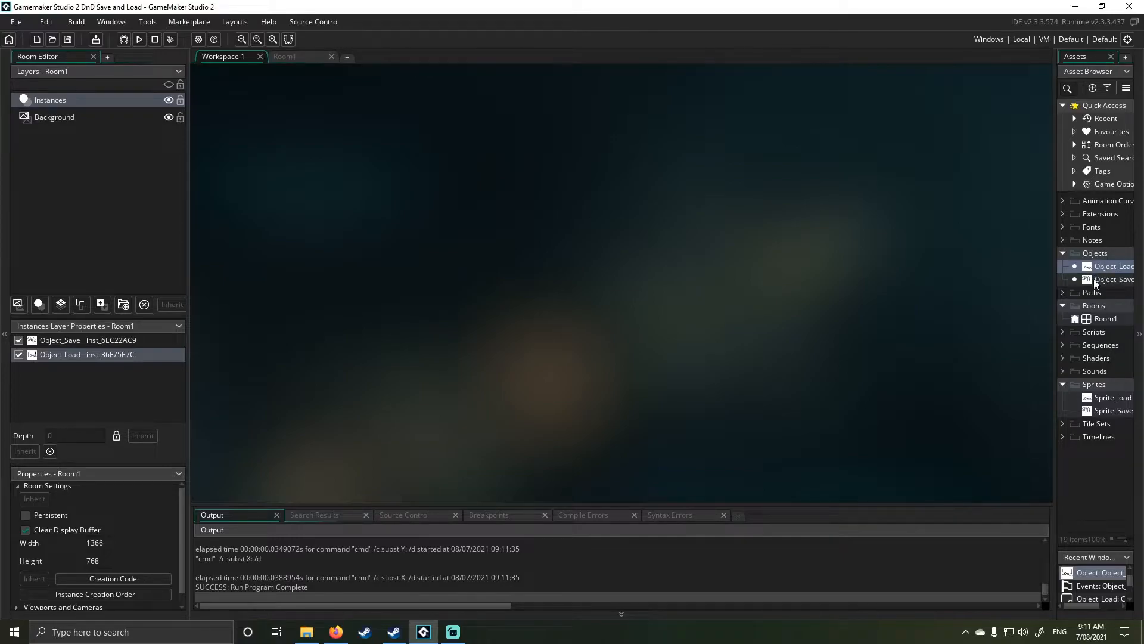
# - Open Object_Save from the Asset Browser to reveal its Left Pressed event blocks
pyautogui.doubleClick(1112, 279)
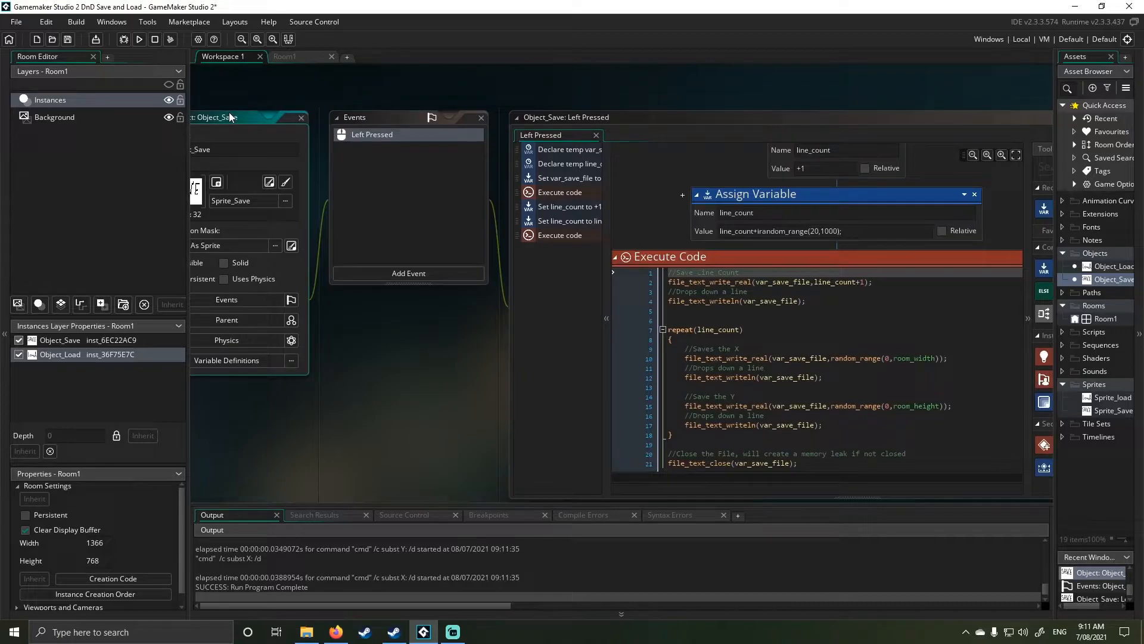
pyautogui.moveTo(413, 251)
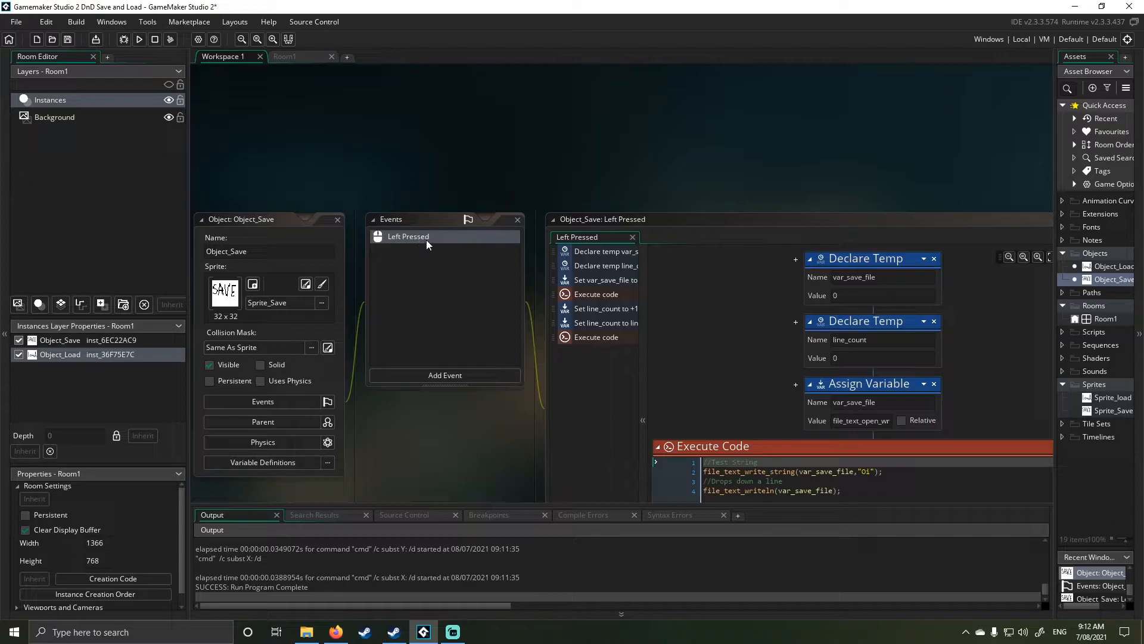
pyautogui.moveTo(421, 268)
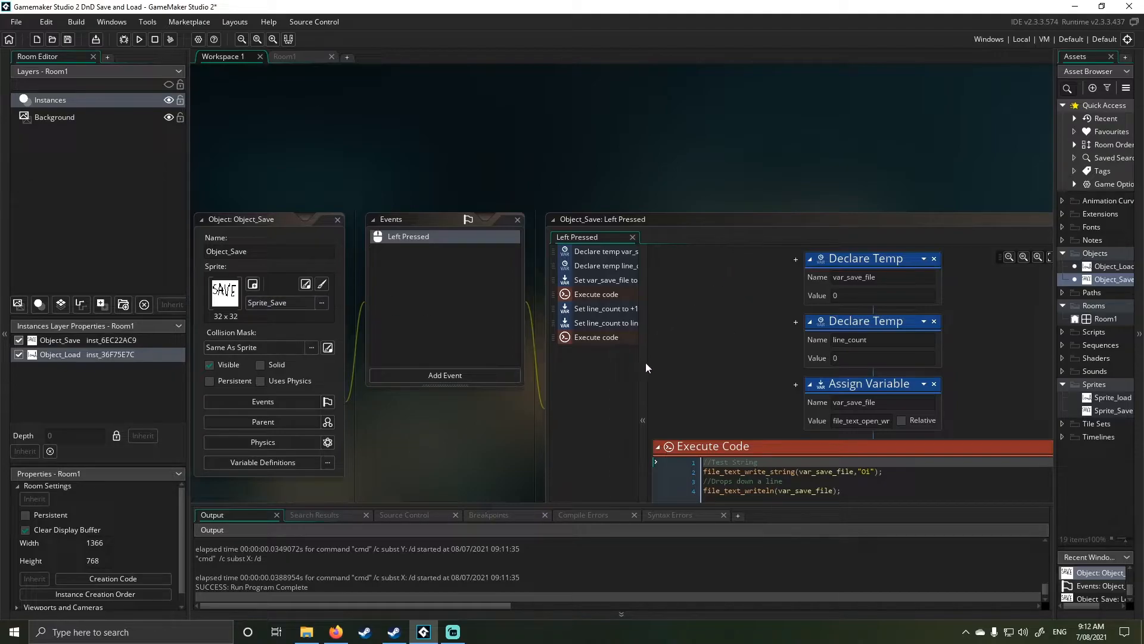
pyautogui.moveTo(466, 433)
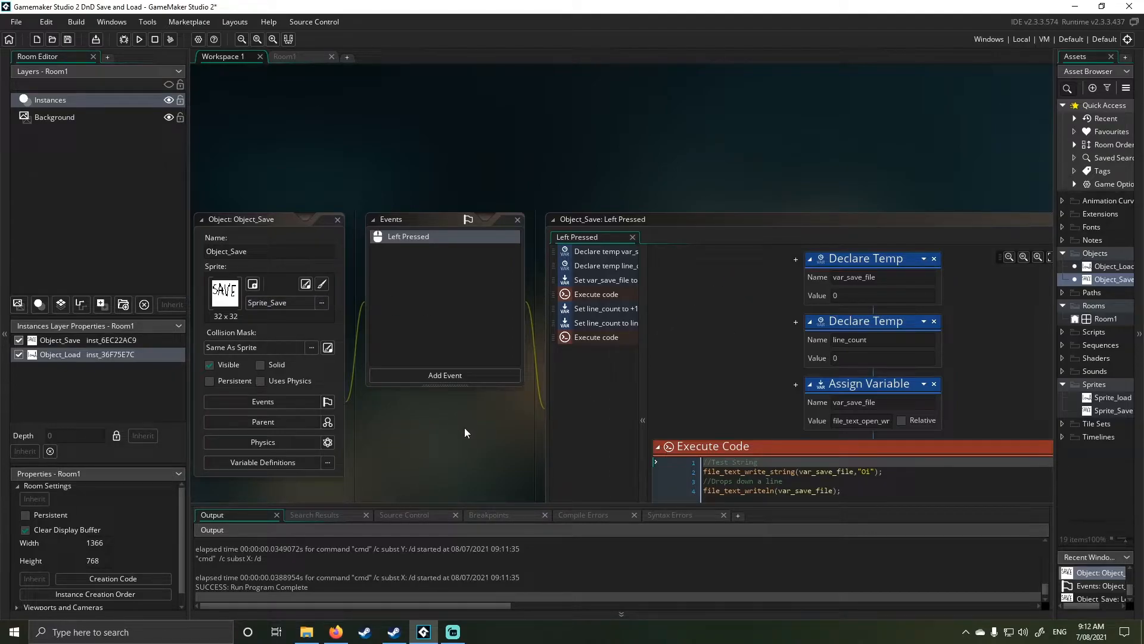
pyautogui.moveTo(474, 427)
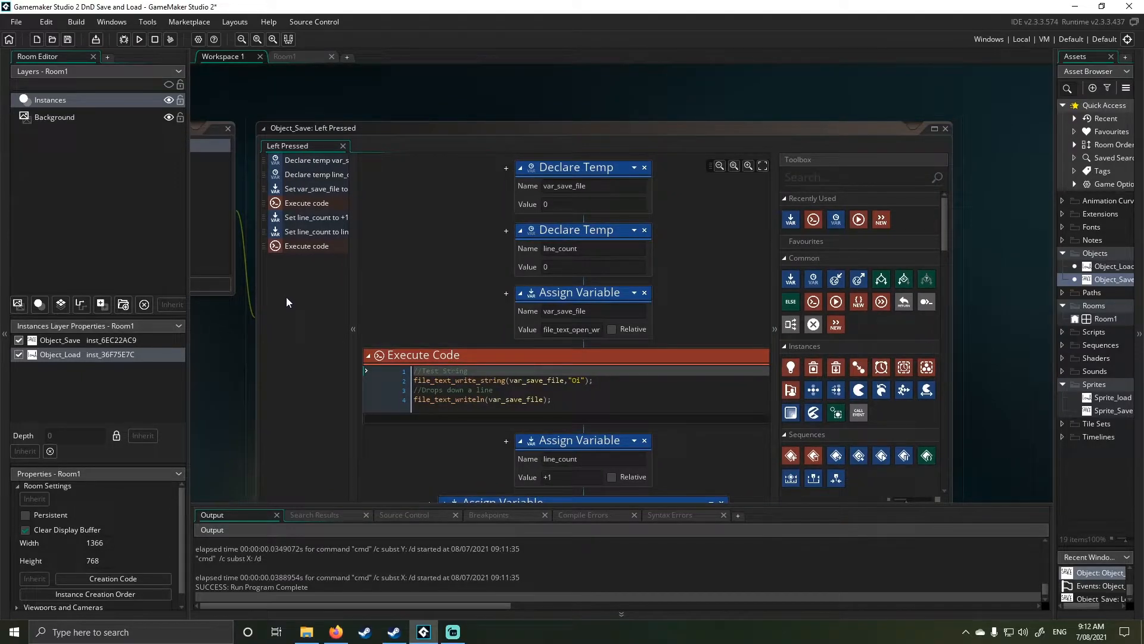
pyautogui.moveTo(622, 168)
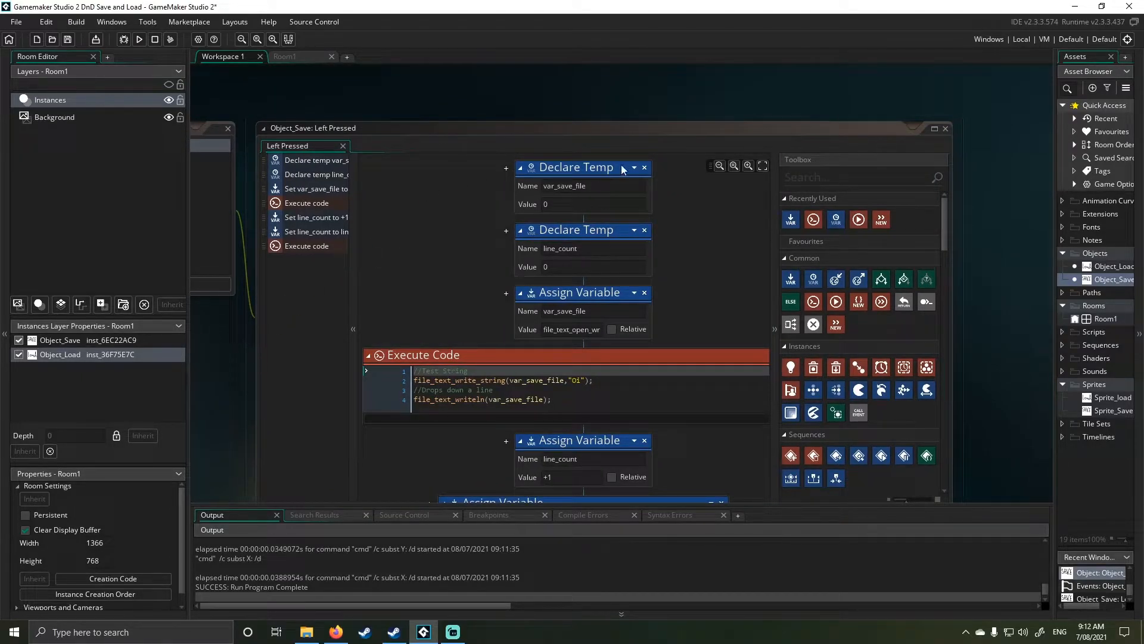
pyautogui.moveTo(425, 194)
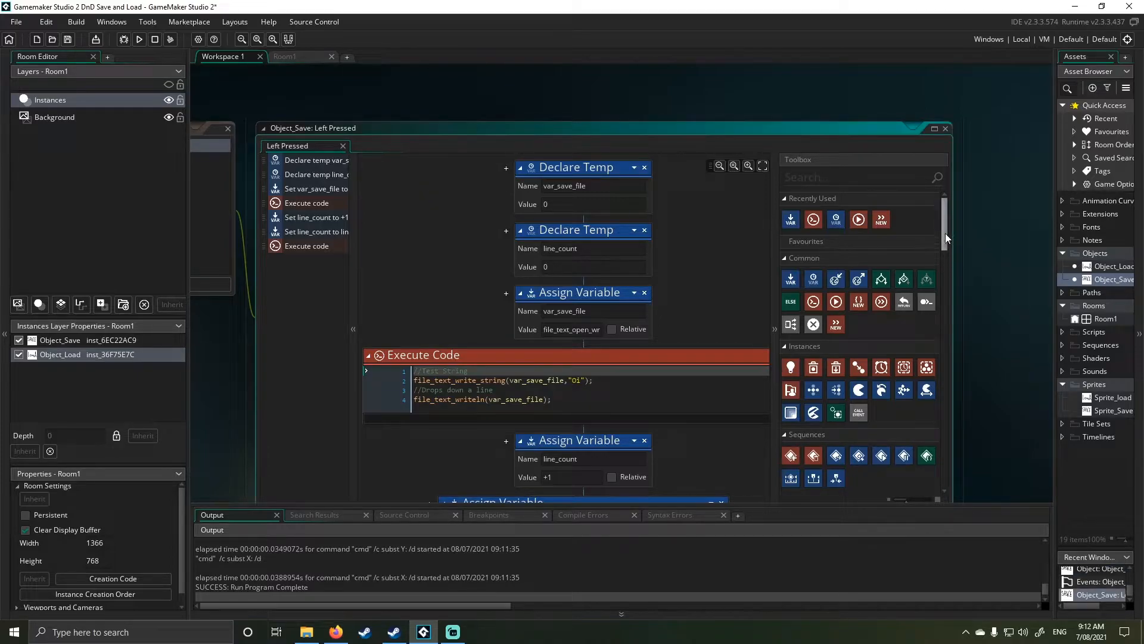
# - Scroll the Toolbox of action blocks beside the enlarged Left Pressed editor
pyautogui.scroll(-3)
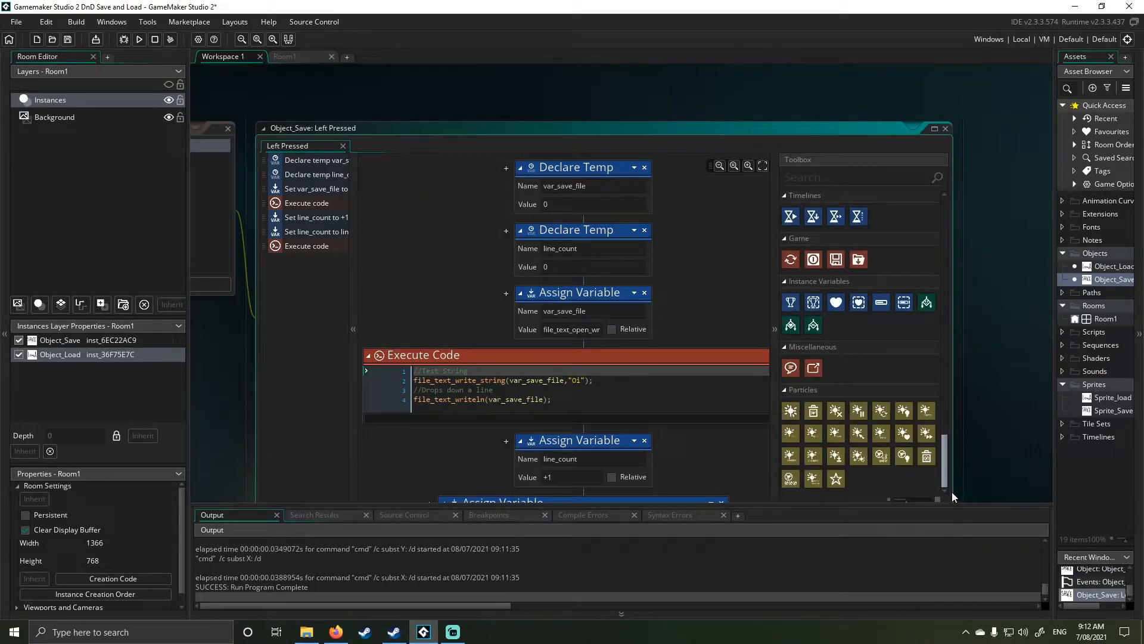
pyautogui.scroll(-3)
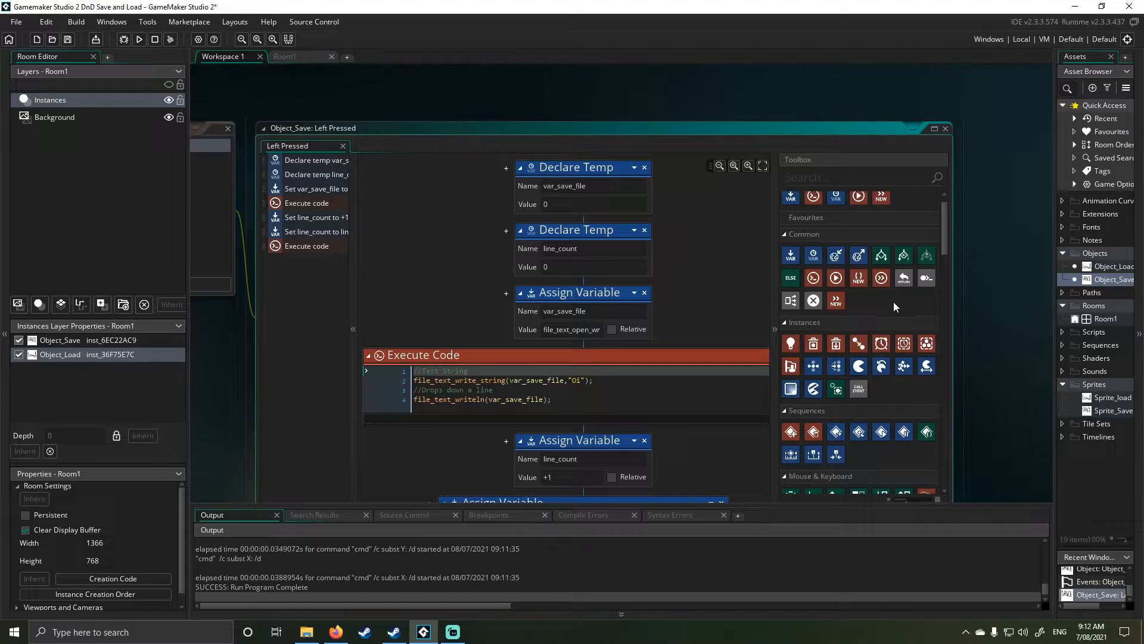
pyautogui.moveTo(818, 248)
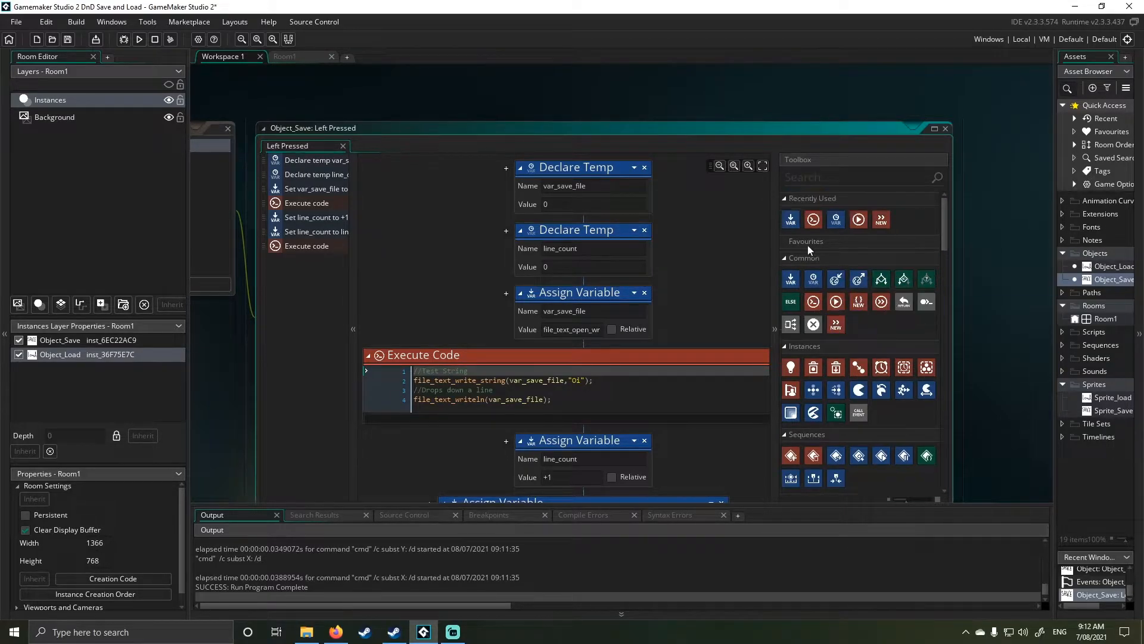
pyautogui.moveTo(836, 301)
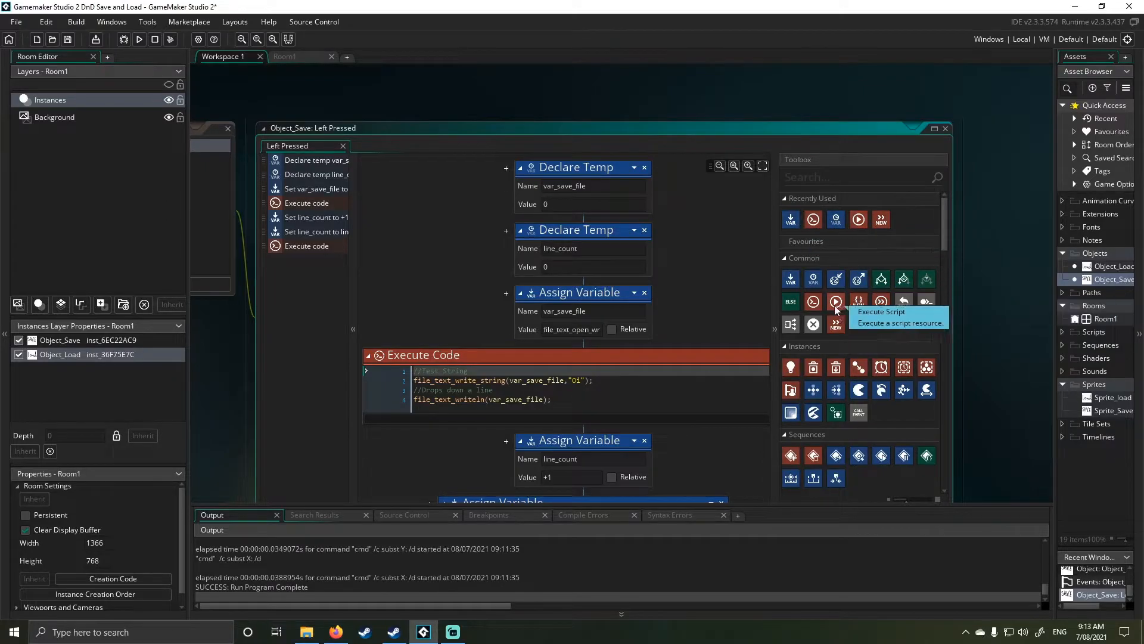
pyautogui.moveTo(858, 278)
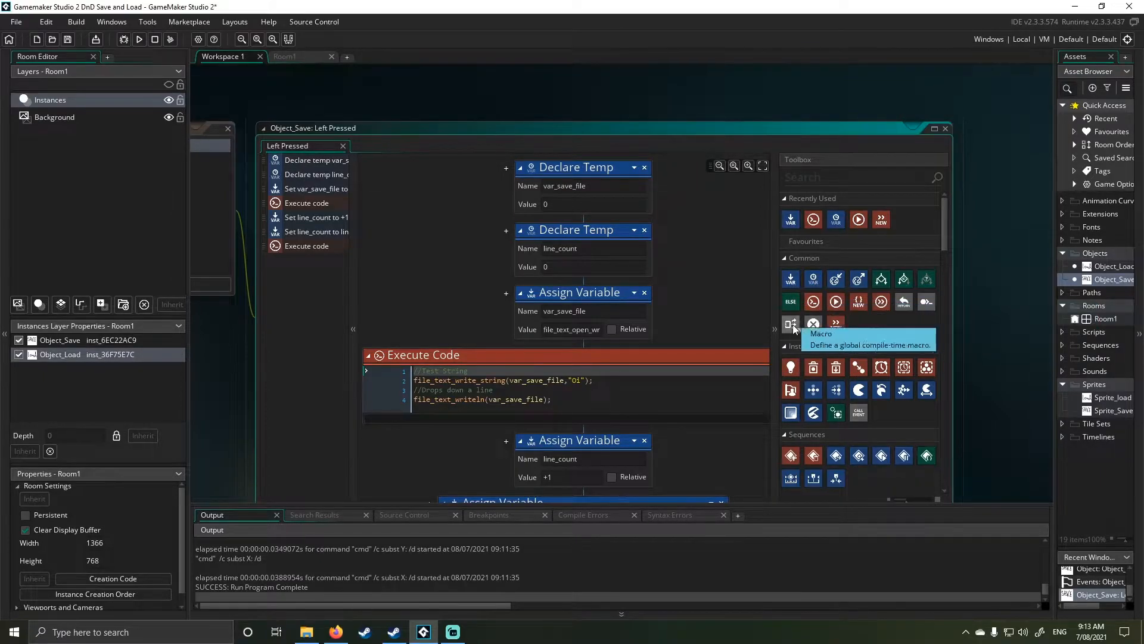
pyautogui.moveTo(880, 277)
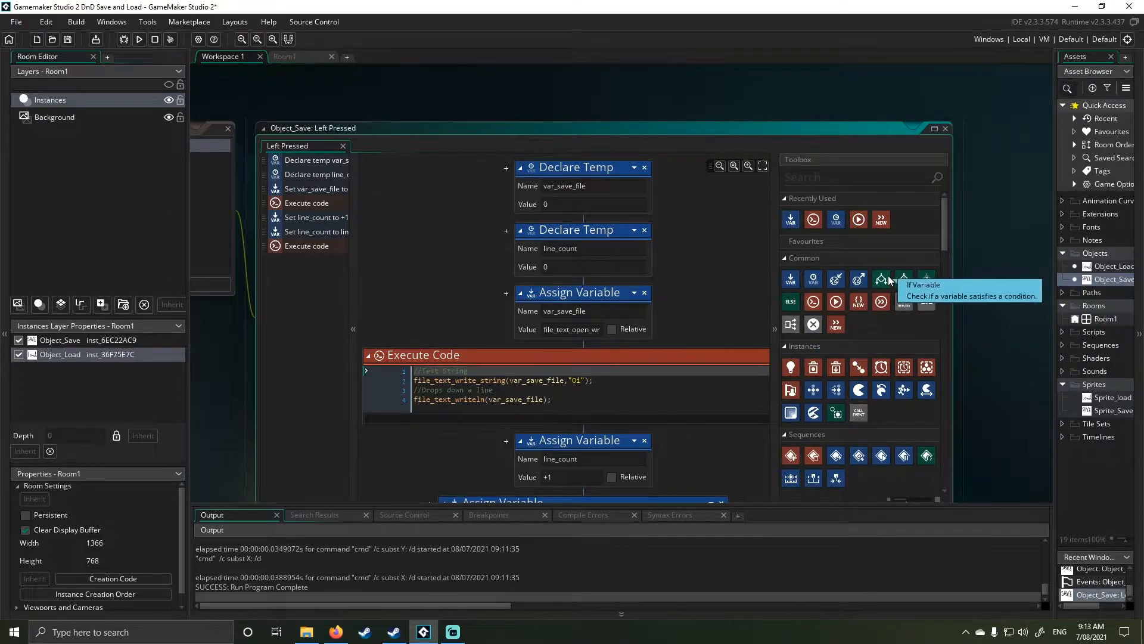
pyautogui.moveTo(859, 301)
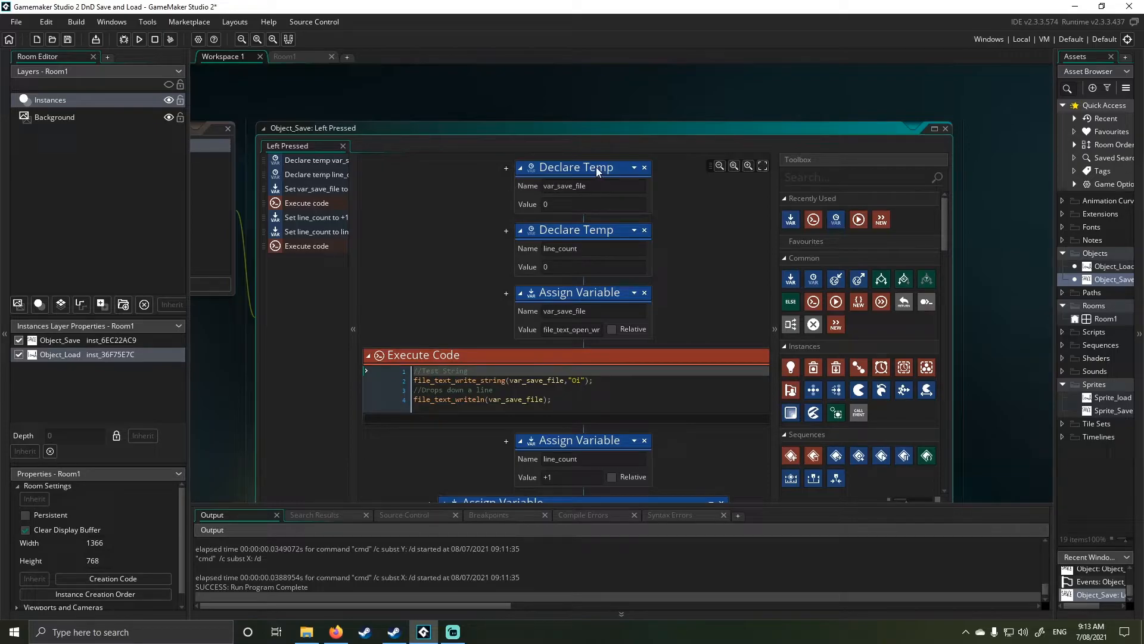
pyautogui.moveTo(560, 220)
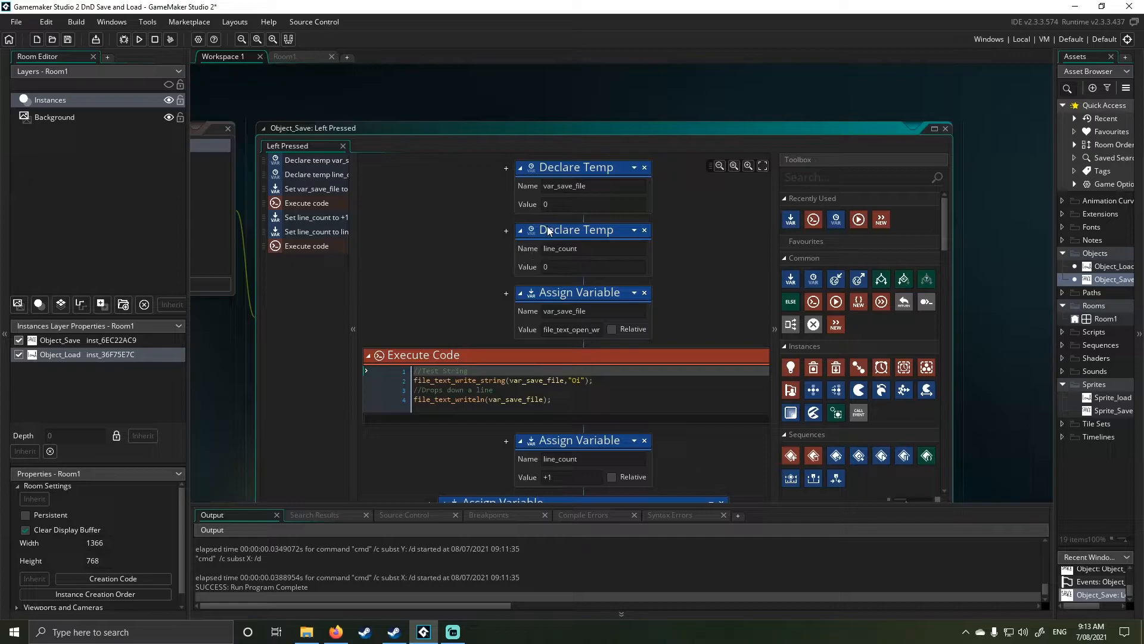
pyautogui.moveTo(556, 247)
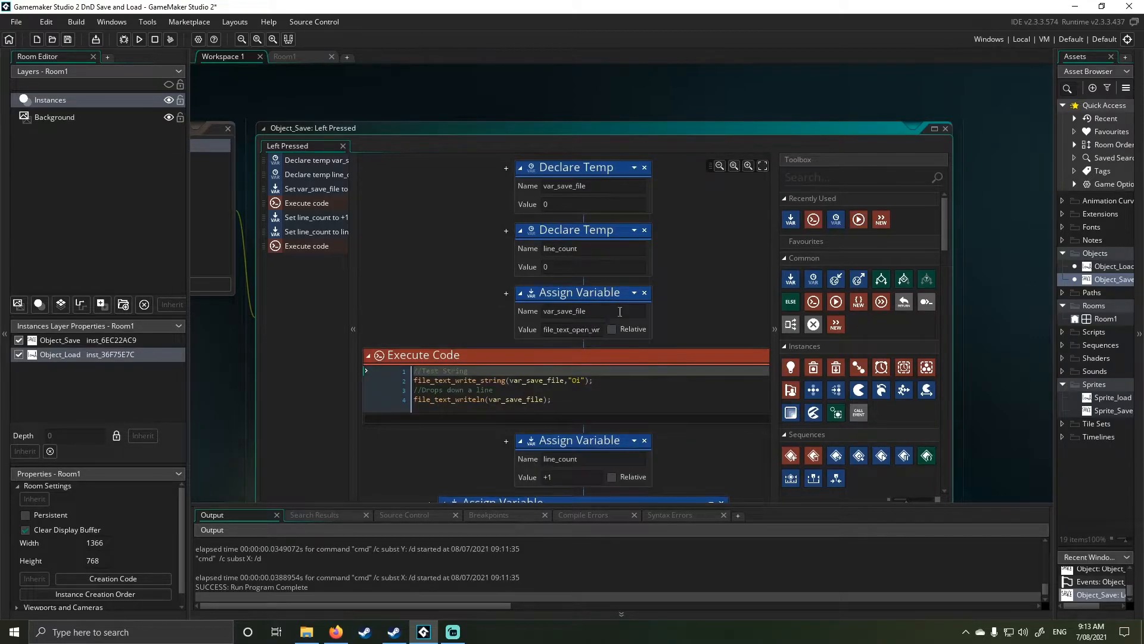
# - Expand the file-opening block and scroll to the repeat loop writing random X and Y values
pyautogui.click(581, 292)
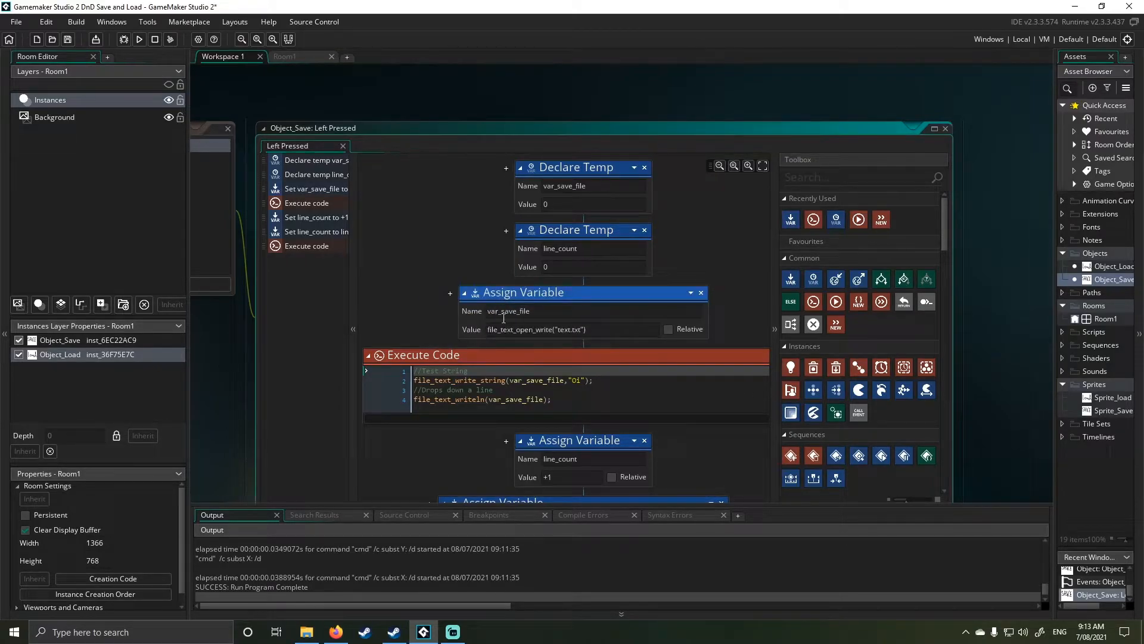
pyautogui.scroll(-3)
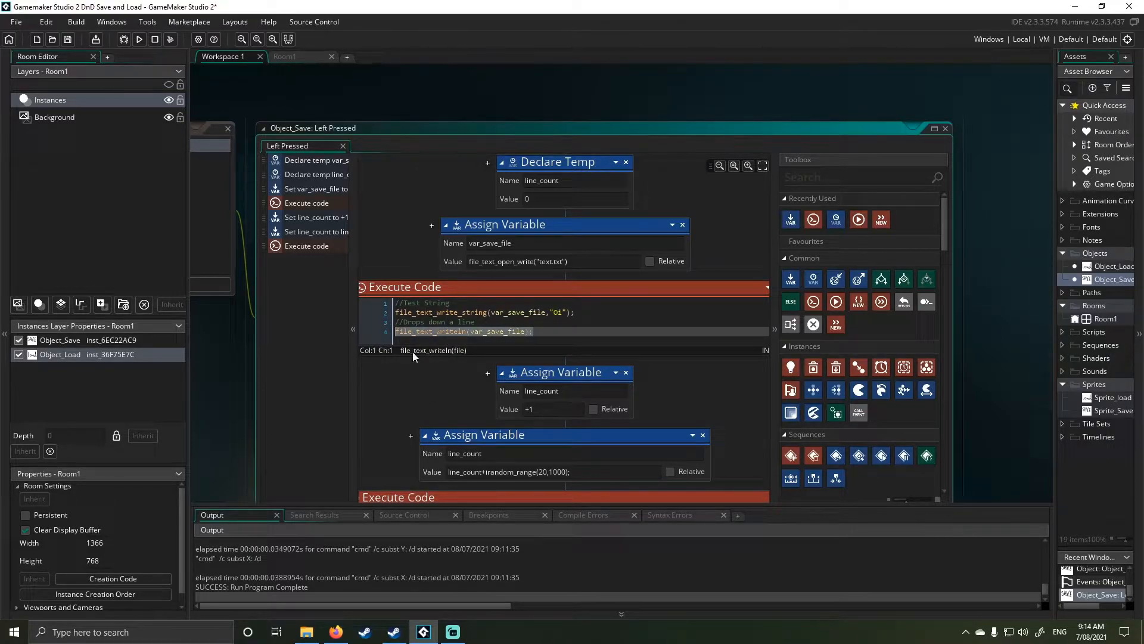
pyautogui.moveTo(790, 219)
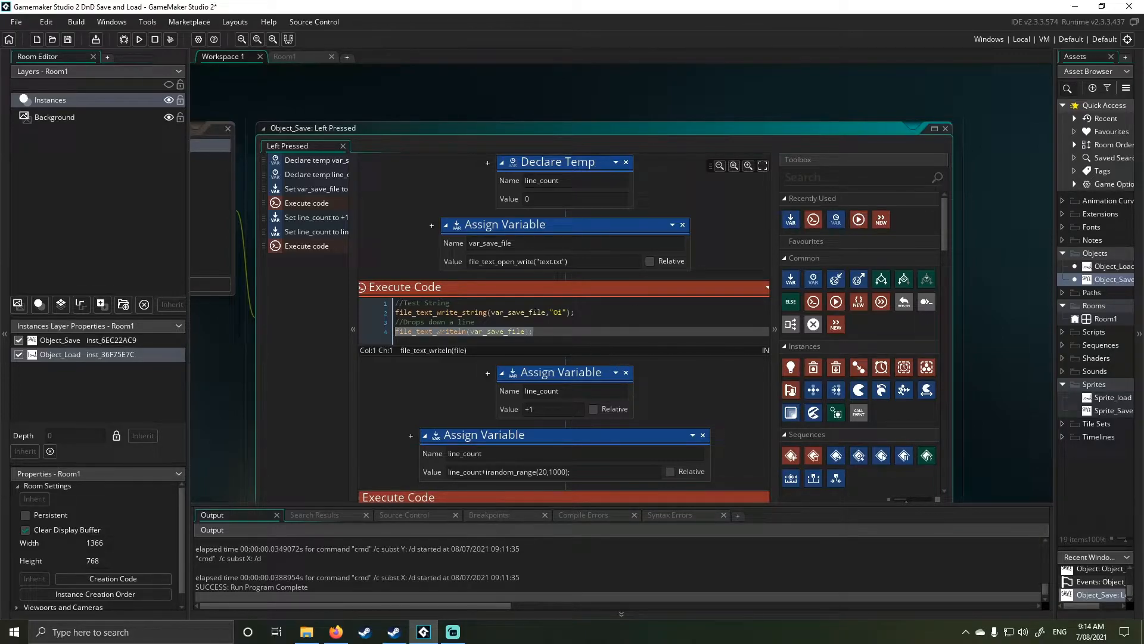
pyautogui.moveTo(500, 287)
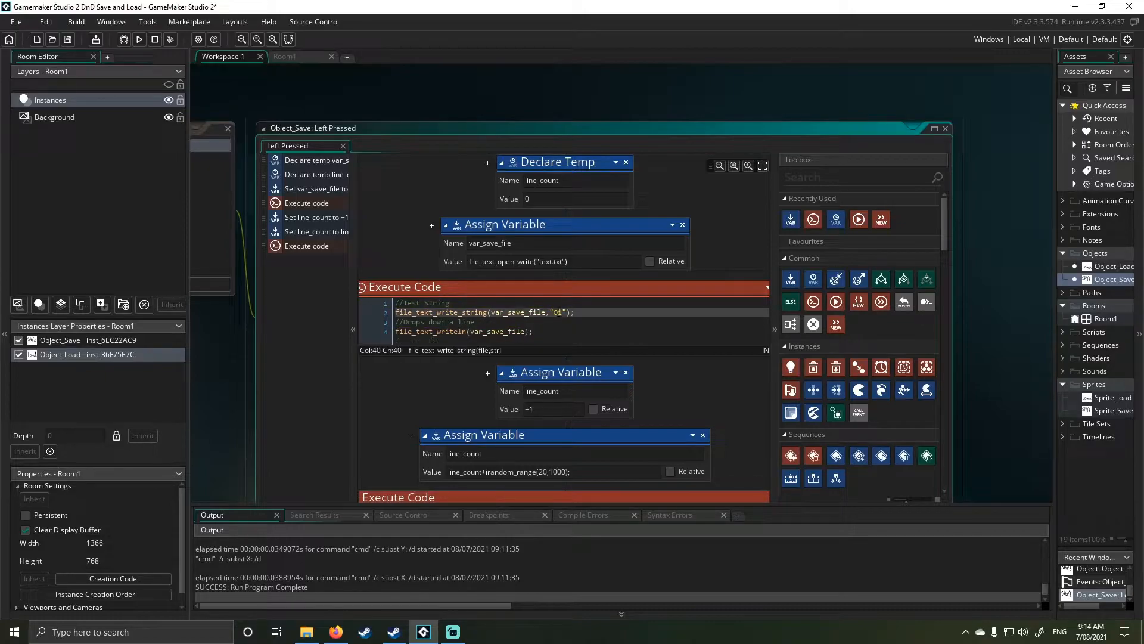
pyautogui.scroll(-3)
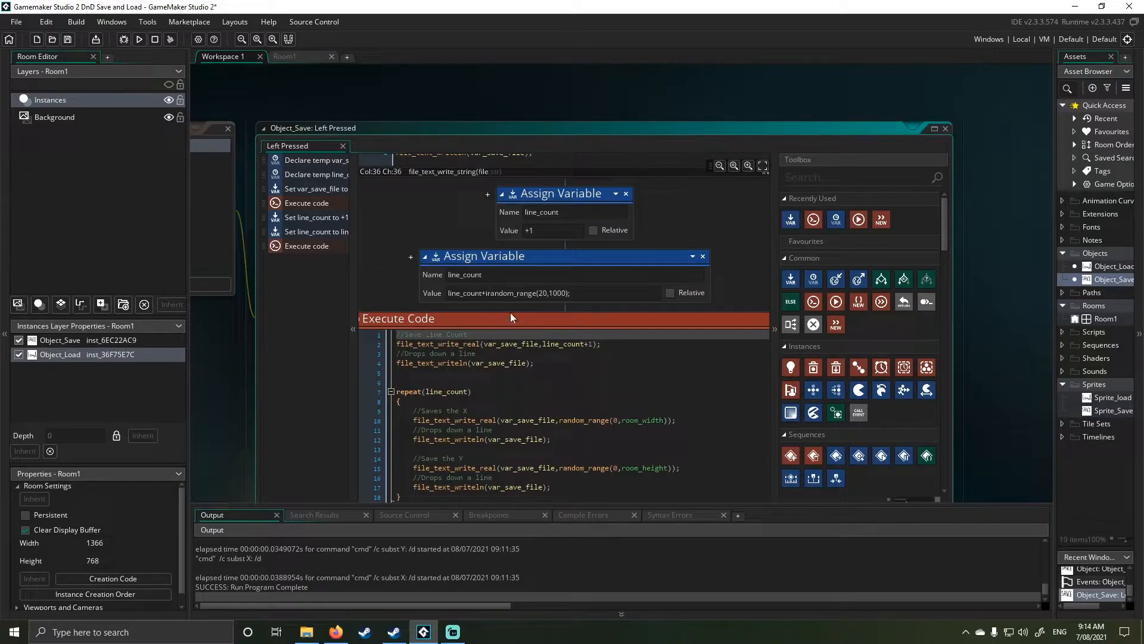
pyautogui.moveTo(598, 306)
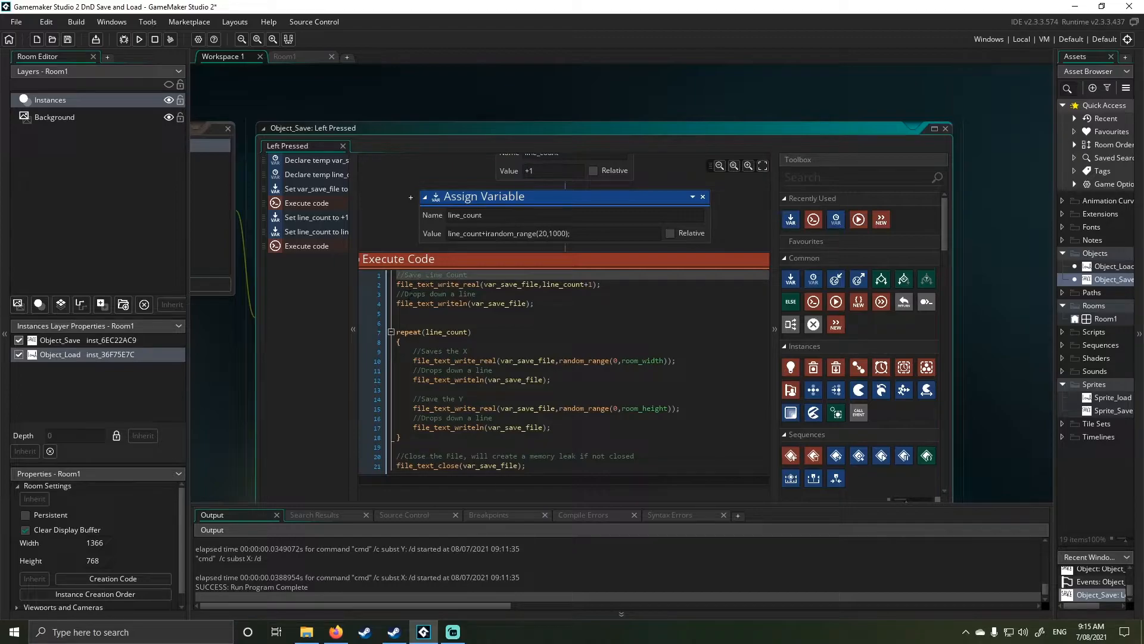
# - Select Object_Load's Draw event to view its circle-drawing Execute Code block
pyautogui.click(391, 333)
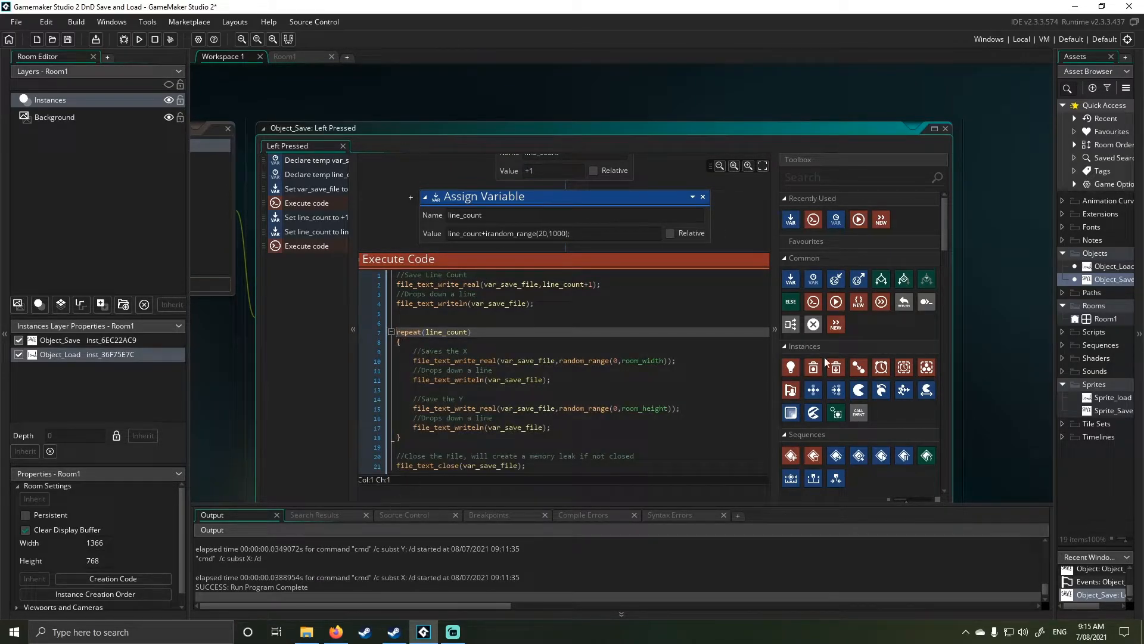
pyautogui.moveTo(903, 279)
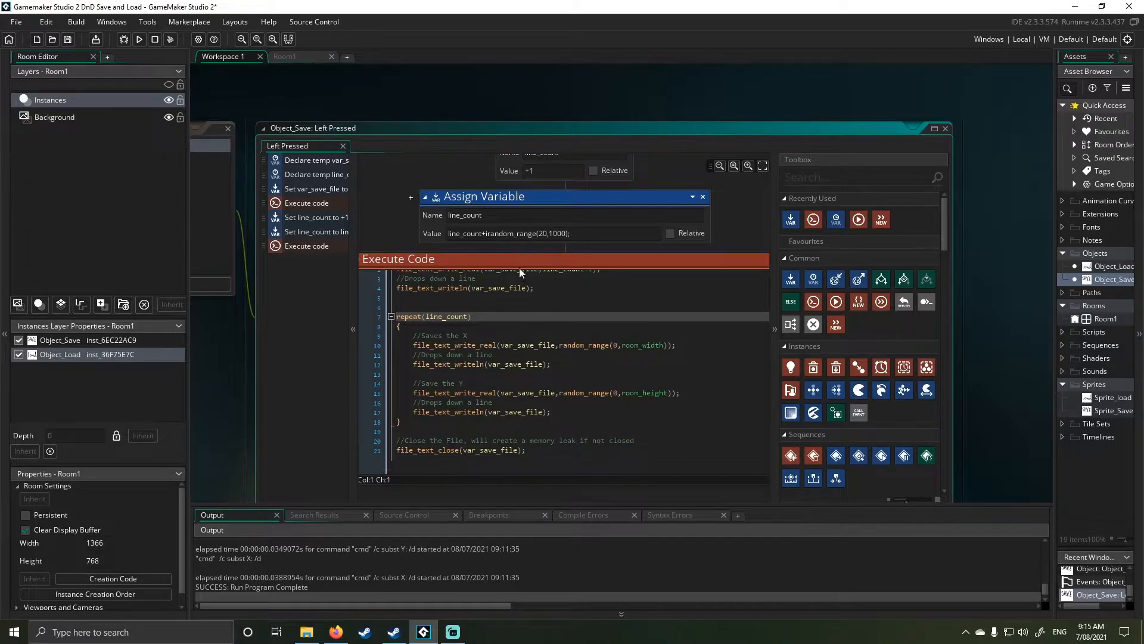
pyautogui.moveTo(530, 486)
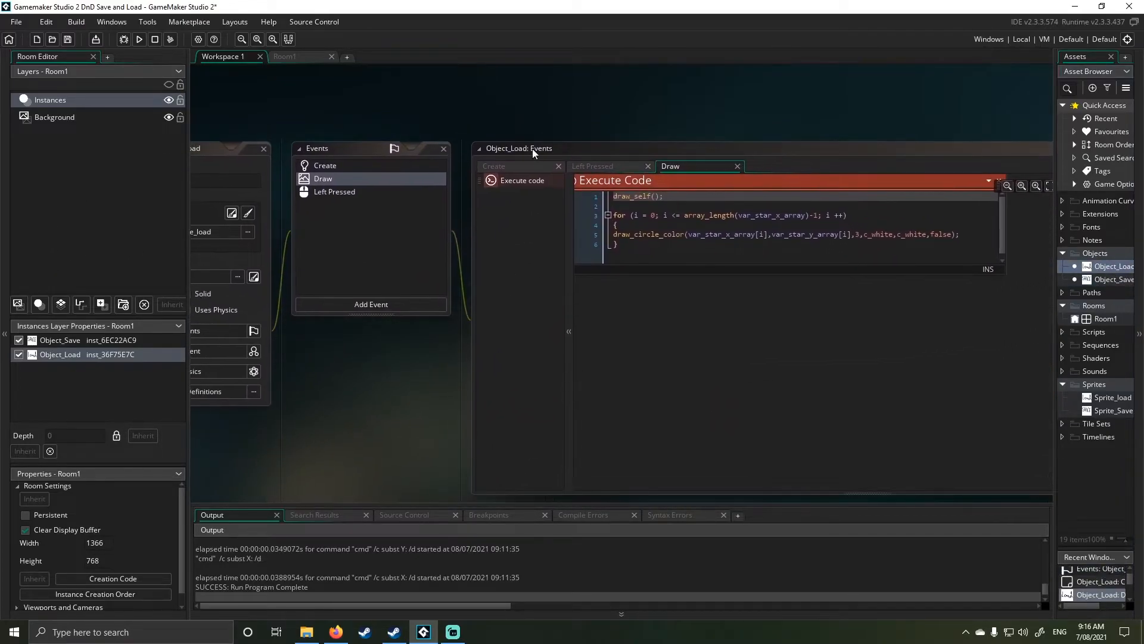
# - View the Create event's Assign Variable blocks setting the star arrays and count to 0
pyautogui.click(494, 166)
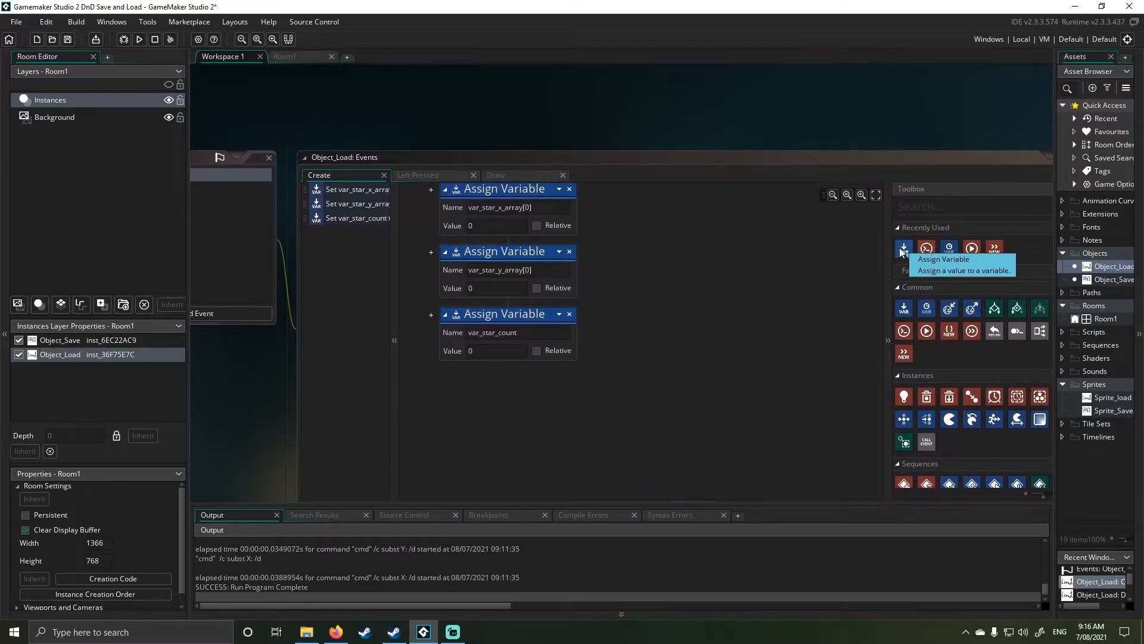
pyautogui.moveTo(949, 248)
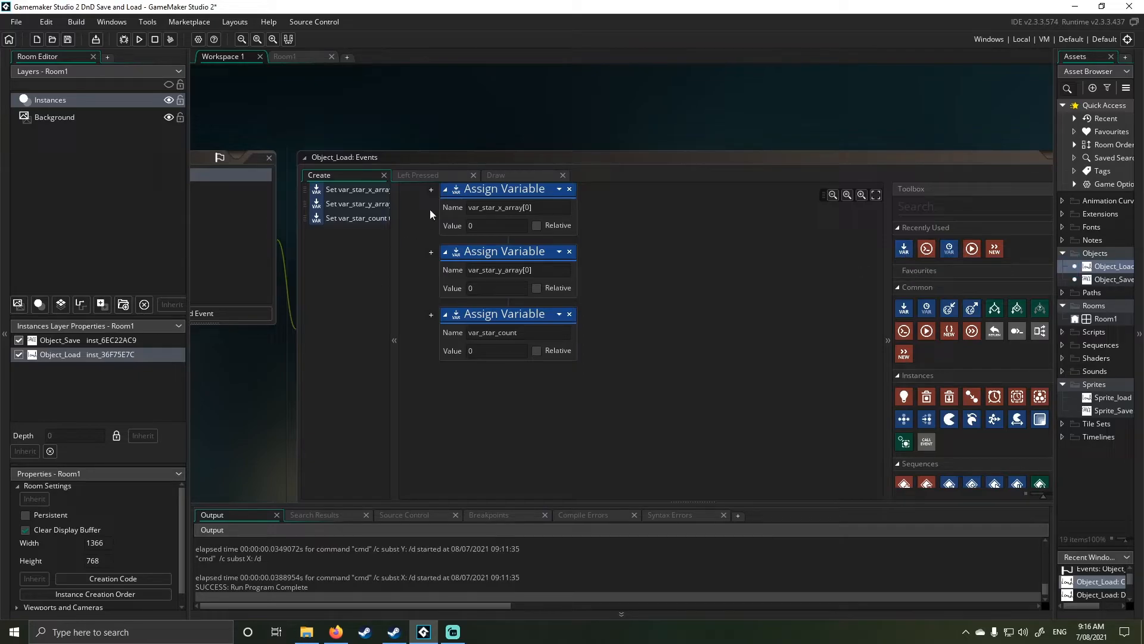
pyautogui.moveTo(927, 307)
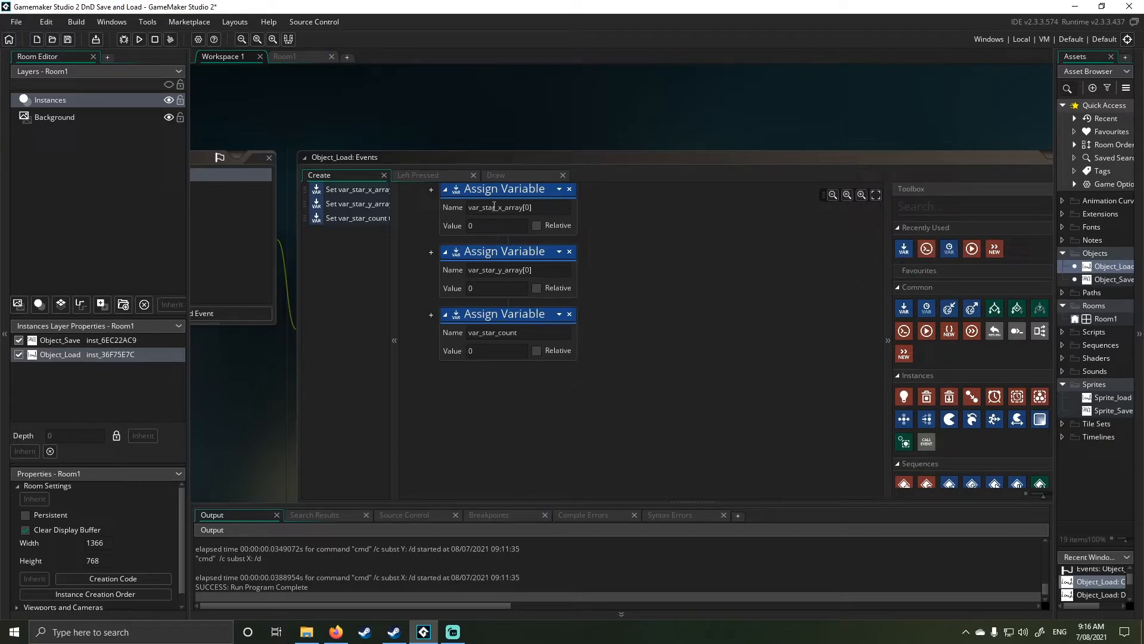
pyautogui.moveTo(508, 252)
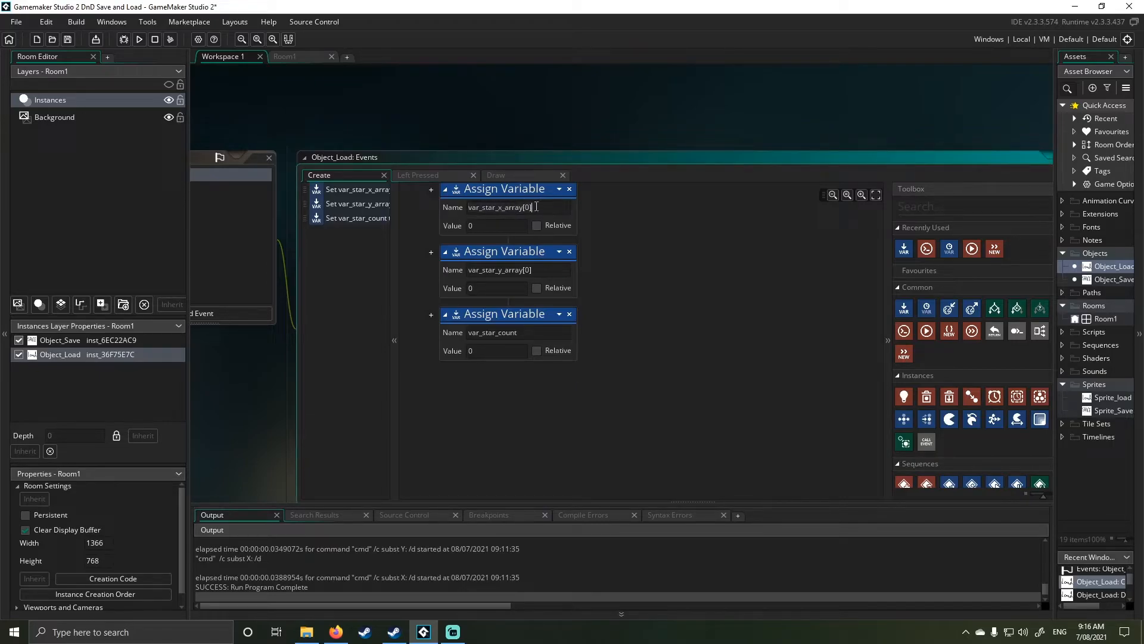
pyautogui.click(496, 208)
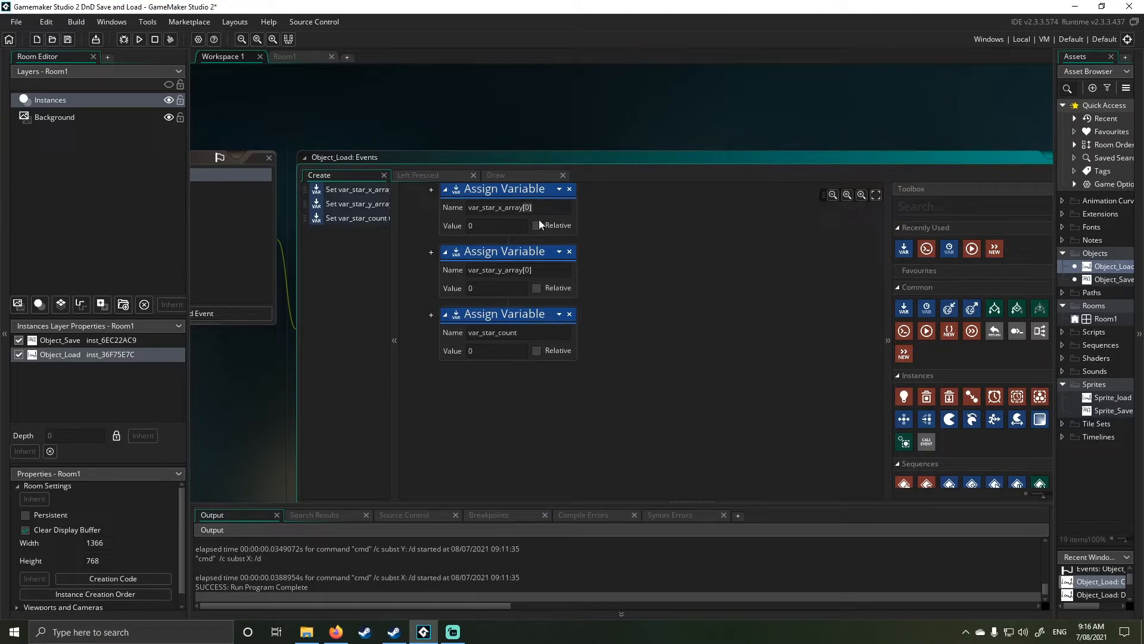
pyautogui.click(505, 207)
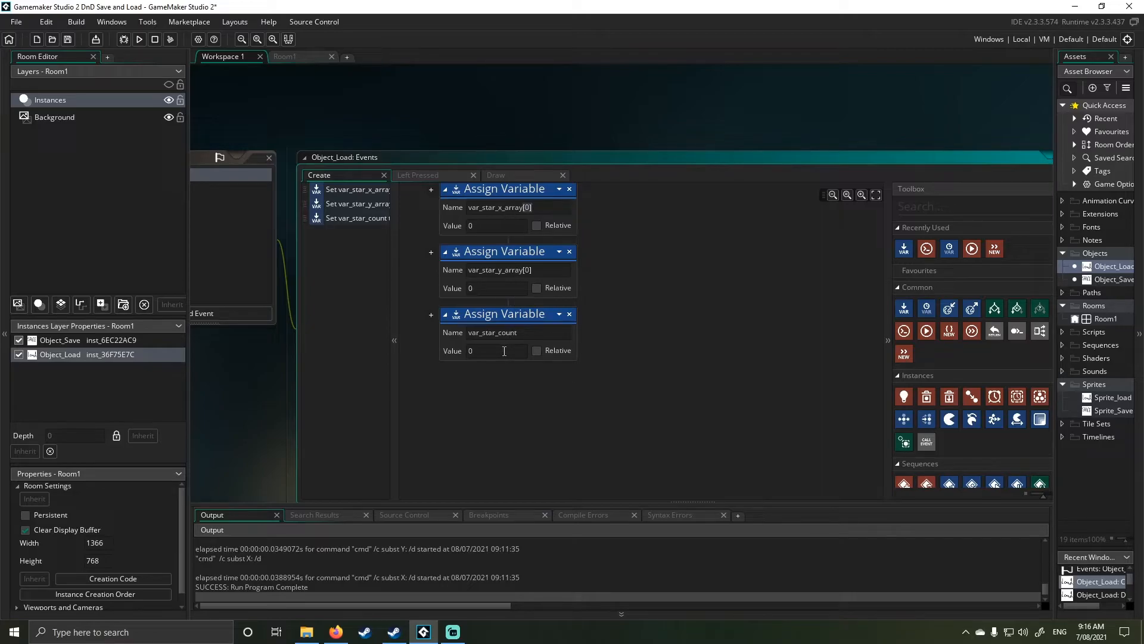
pyautogui.moveTo(400, 317)
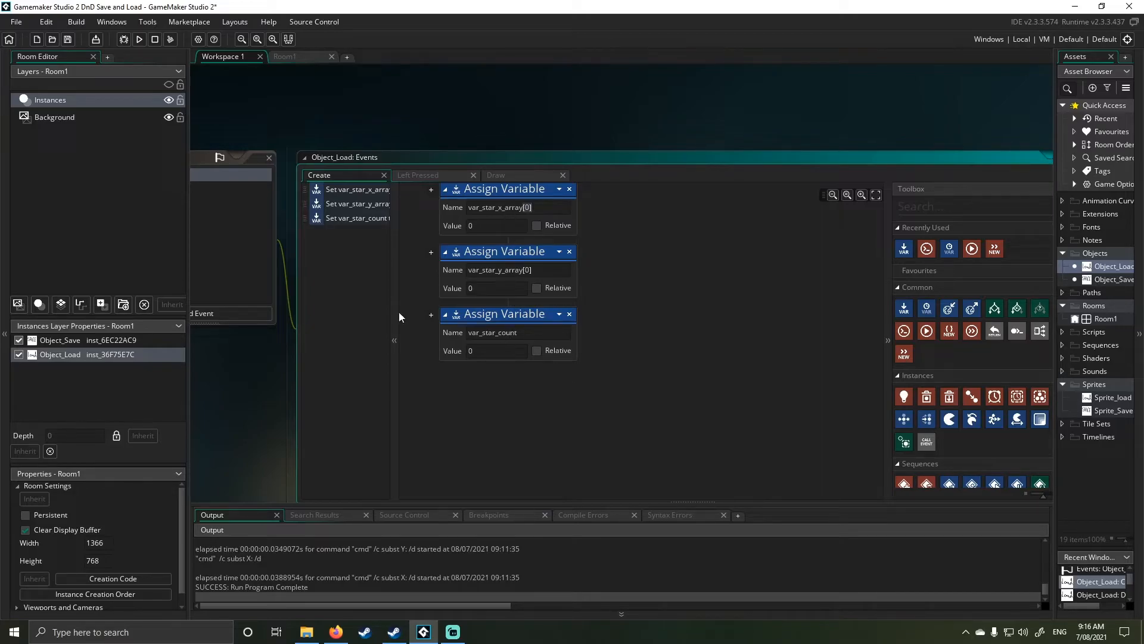
pyautogui.moveTo(401, 179)
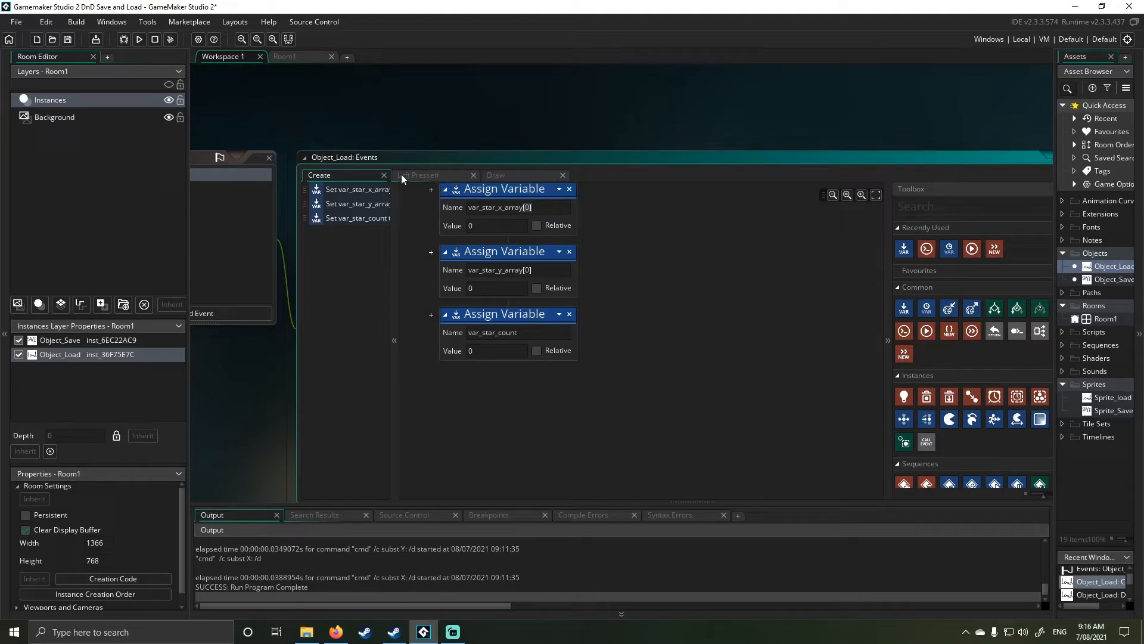
# - Add file_text_close(var_load_file); at the end of the Left Pressed loading code
pyautogui.click(417, 174)
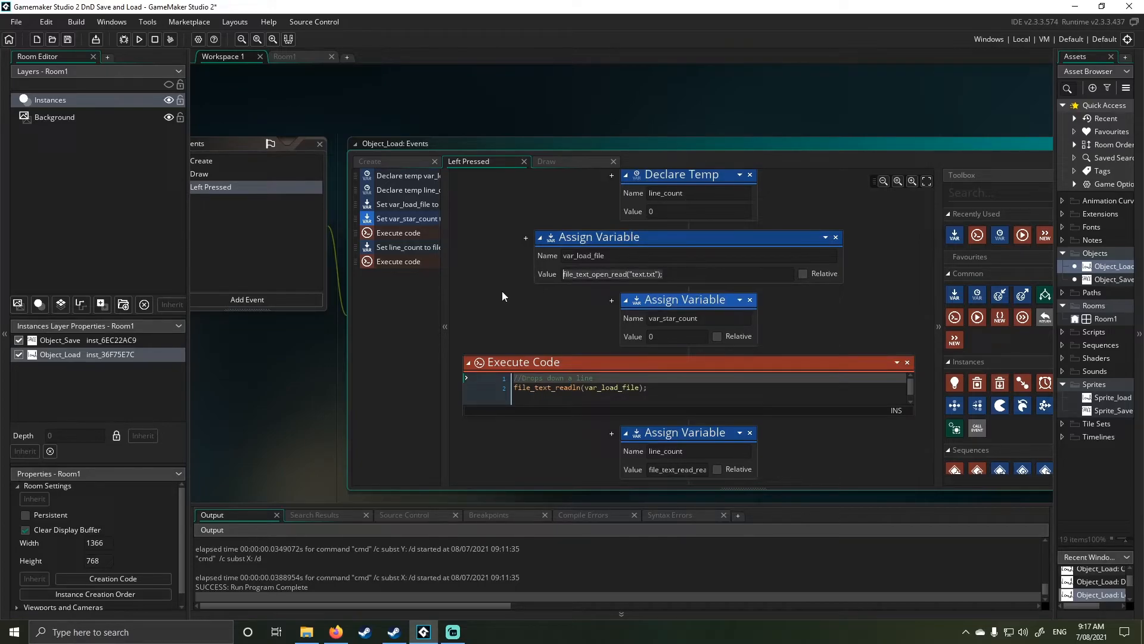
pyautogui.scroll(-3)
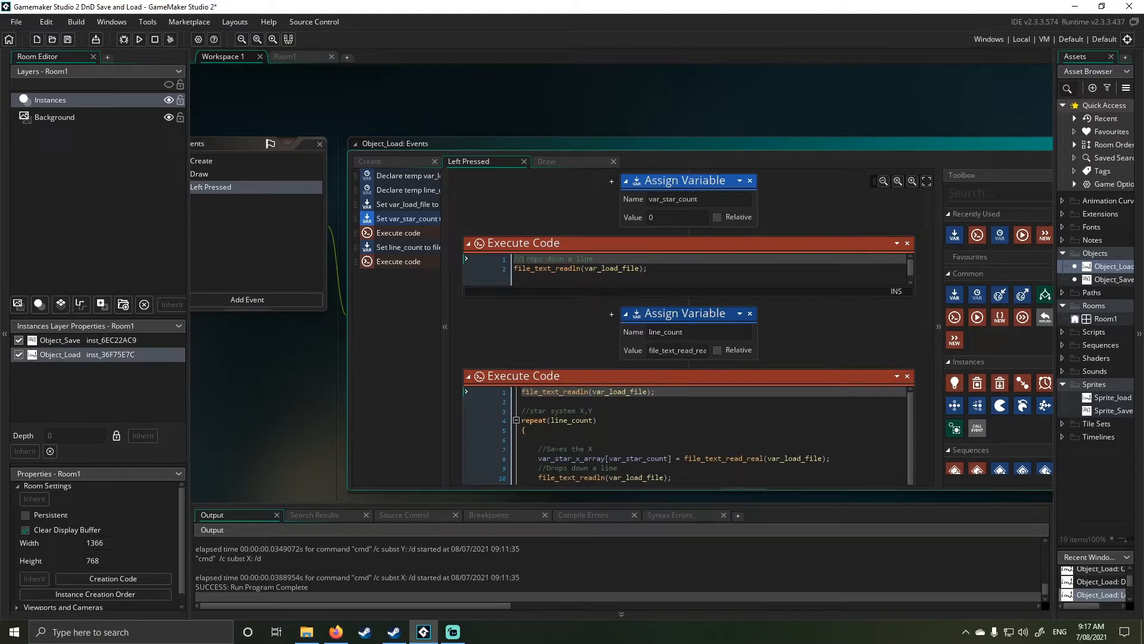
pyautogui.moveTo(583, 331)
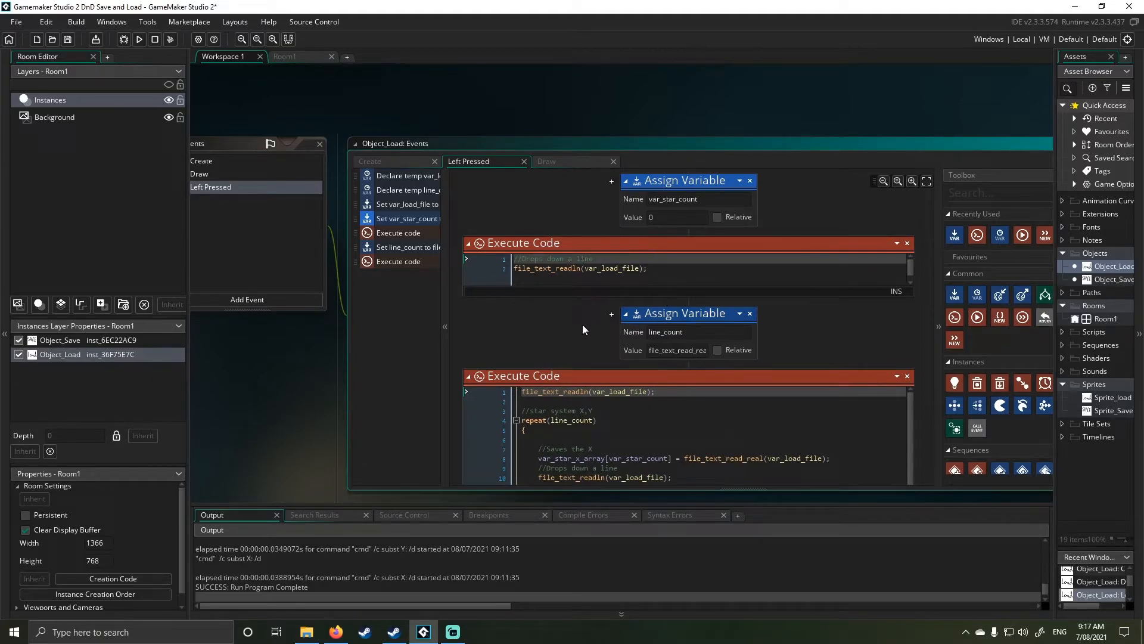
pyautogui.moveTo(657, 347)
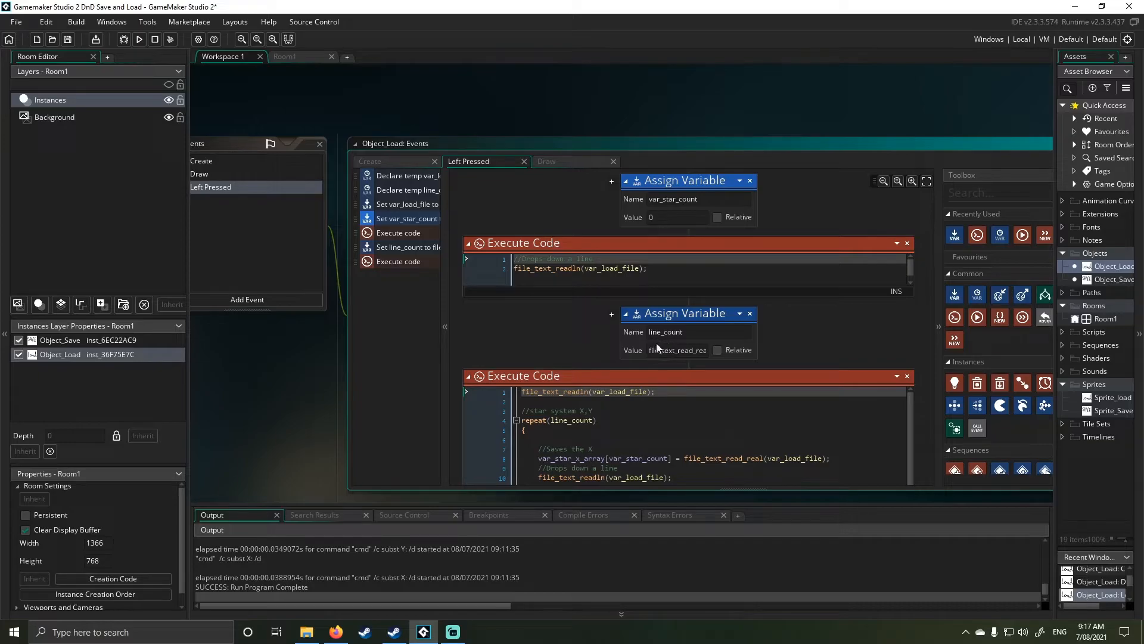
pyautogui.moveTo(661, 255)
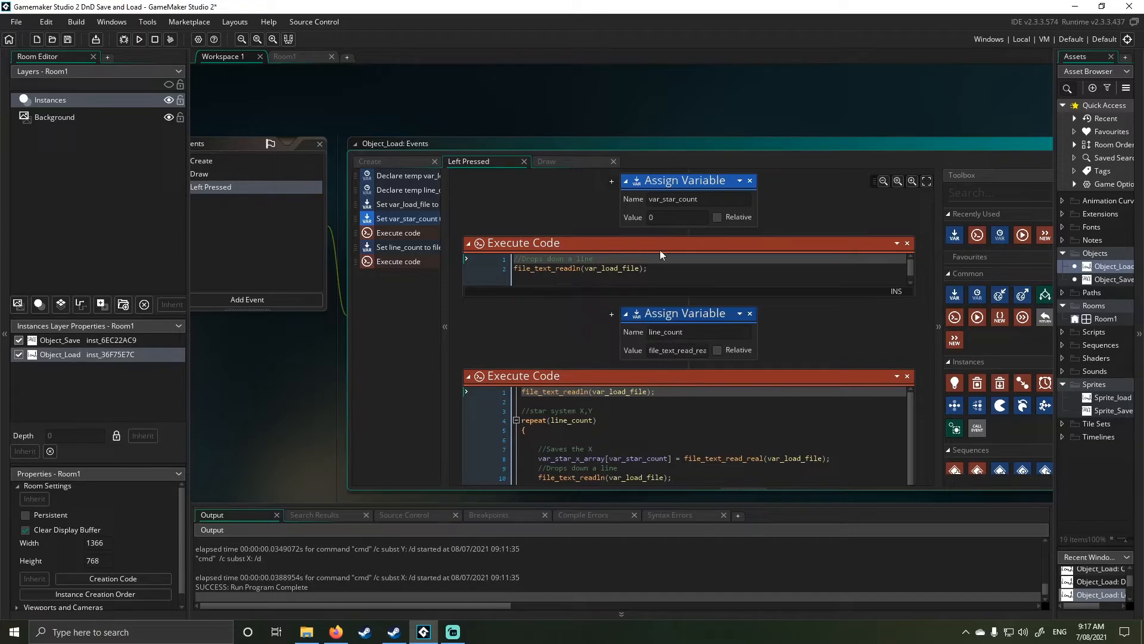
pyautogui.moveTo(662, 255)
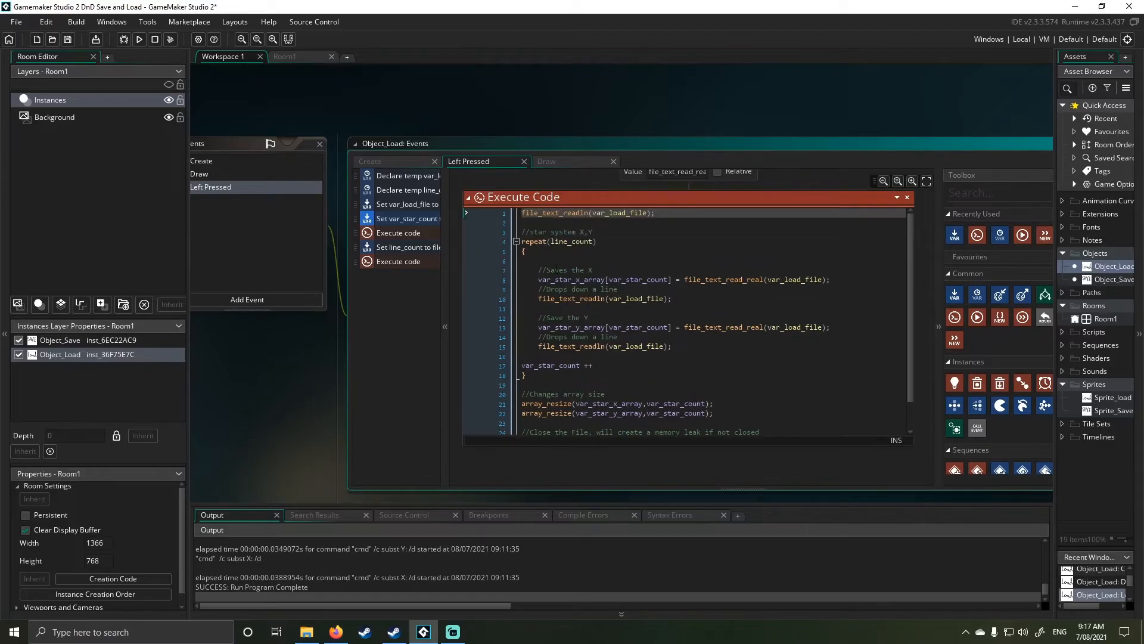
pyautogui.write('file_text_close(var_load_file);')
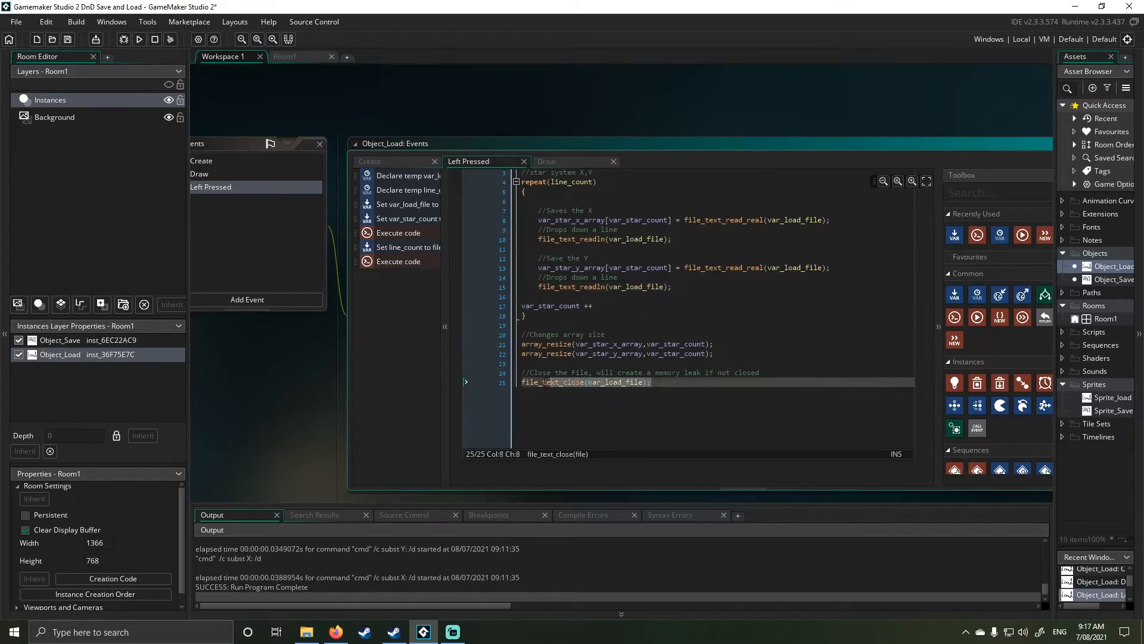
# - Switch back to Object_Load's Create event with its three variables set to 0
pyautogui.click(554, 382)
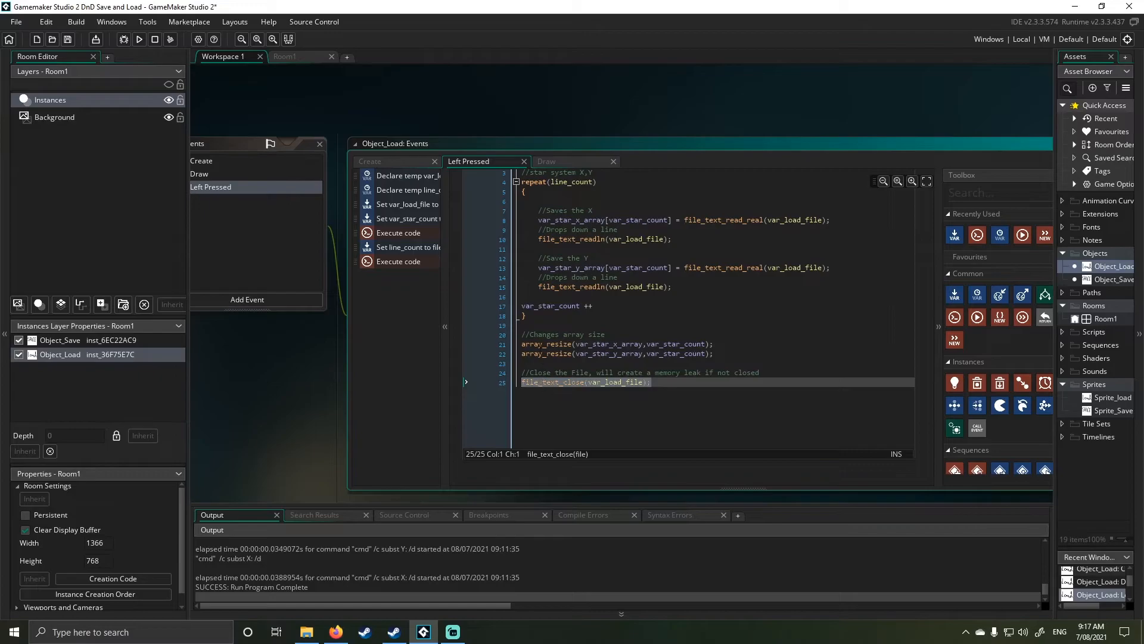
pyautogui.click(546, 161)
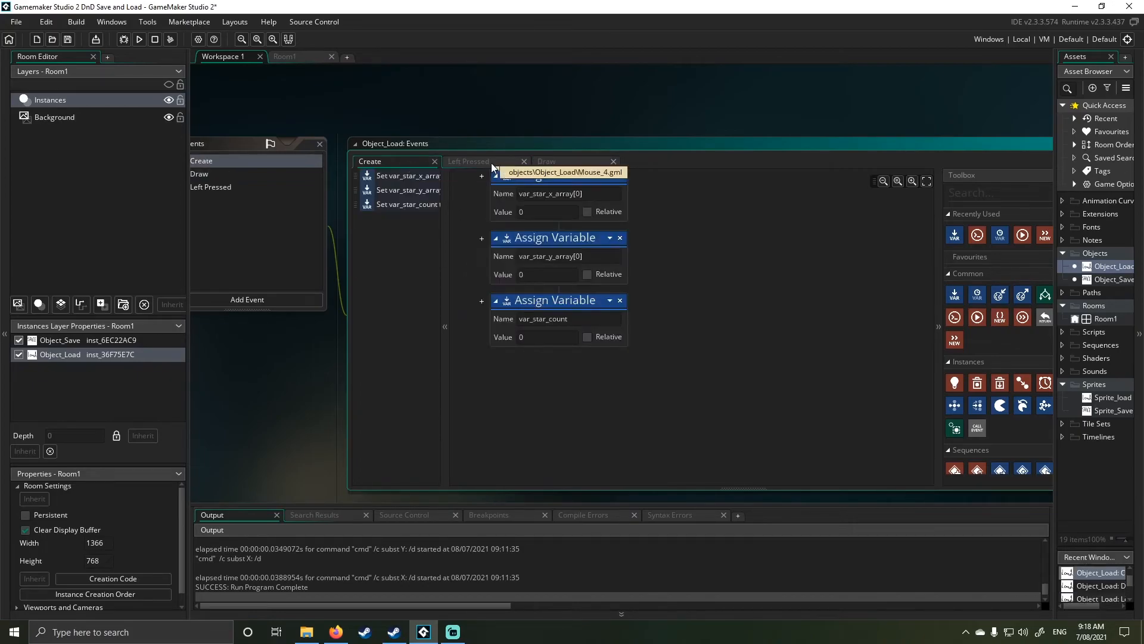
# - Reopen the Left Pressed event and scroll through its file-opening and star-reading blocks
pyautogui.click(467, 161)
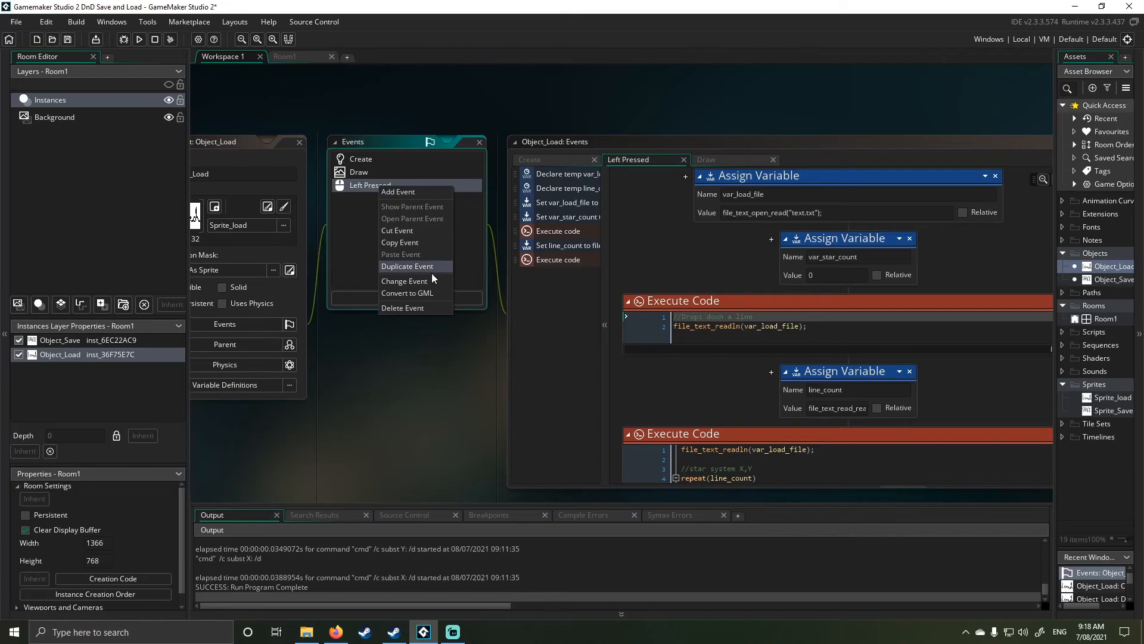
pyautogui.moveTo(408, 294)
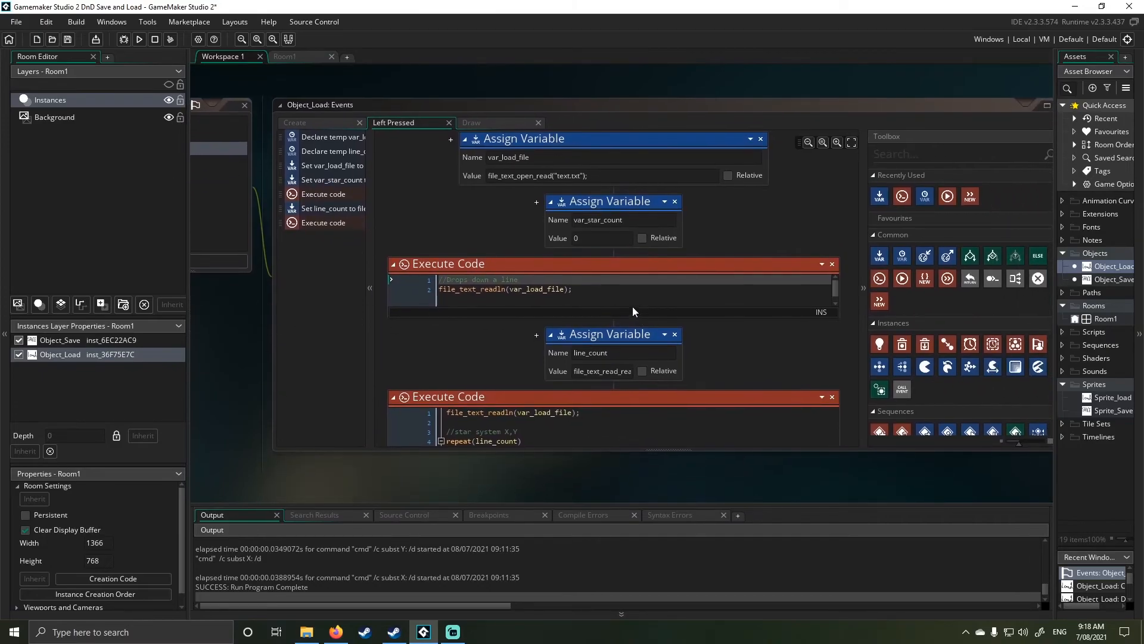
pyautogui.scroll(-3)
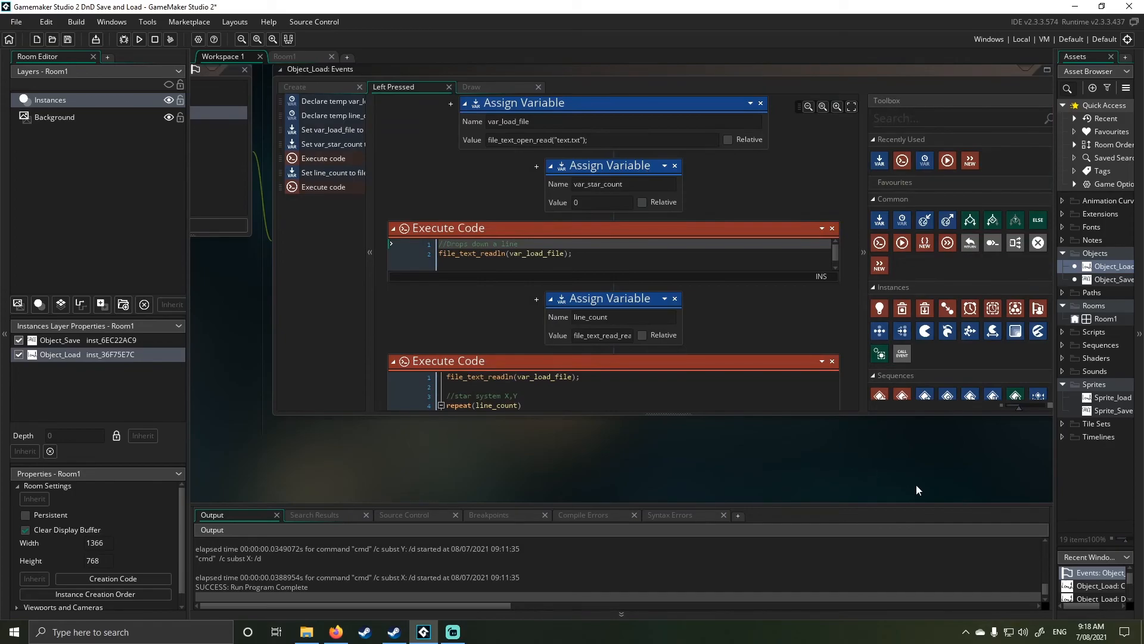
pyautogui.moveTo(876, 472)
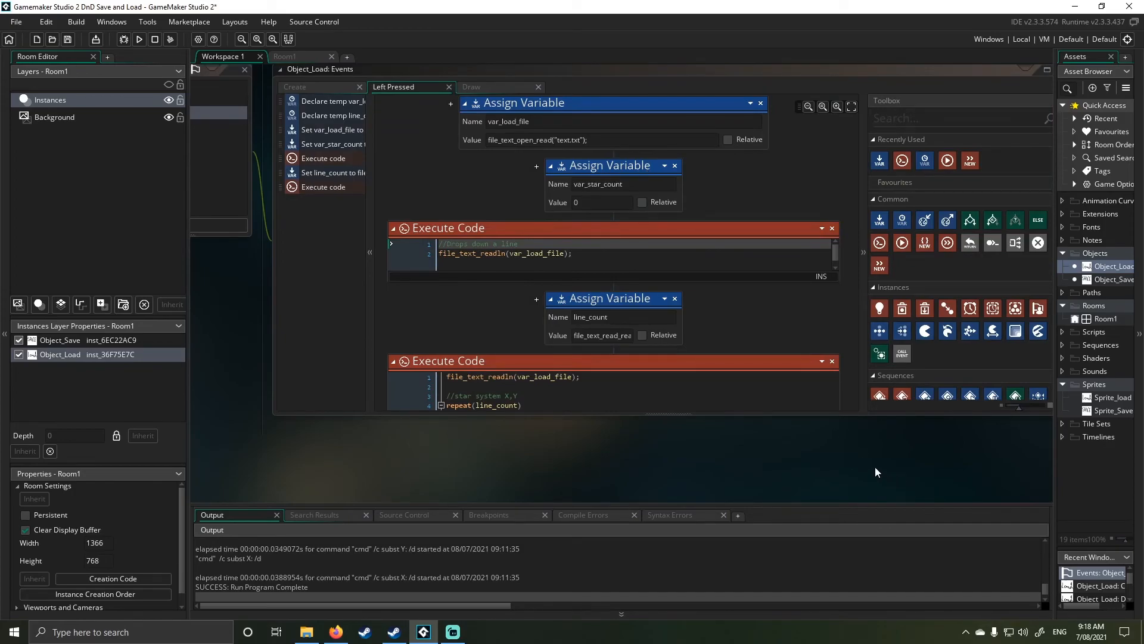